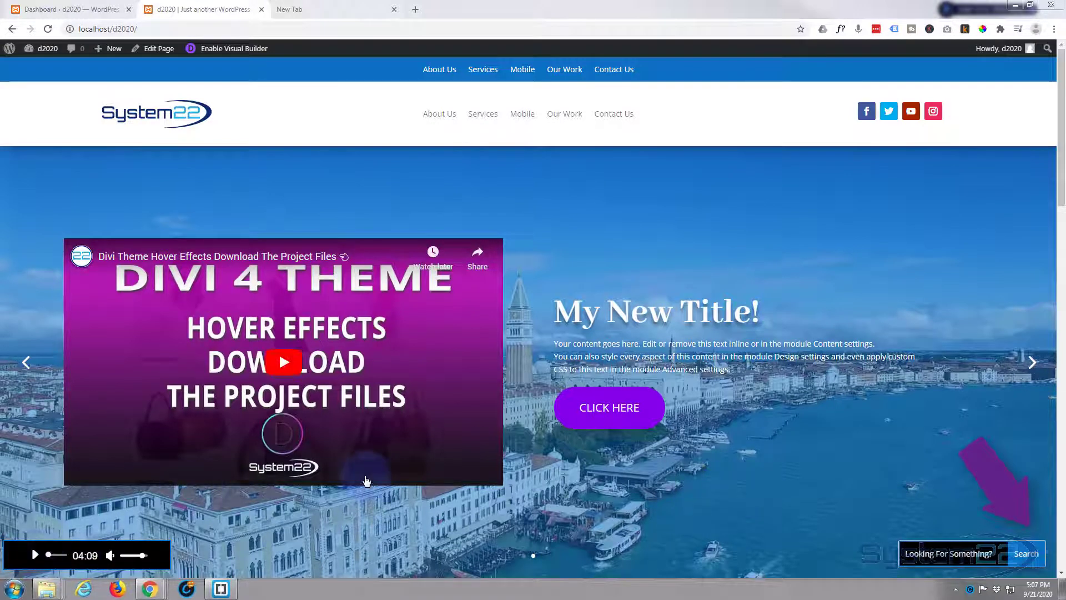
Enable the Visual Builder on the home page and scroll down to the red button
scroll("down", 3)
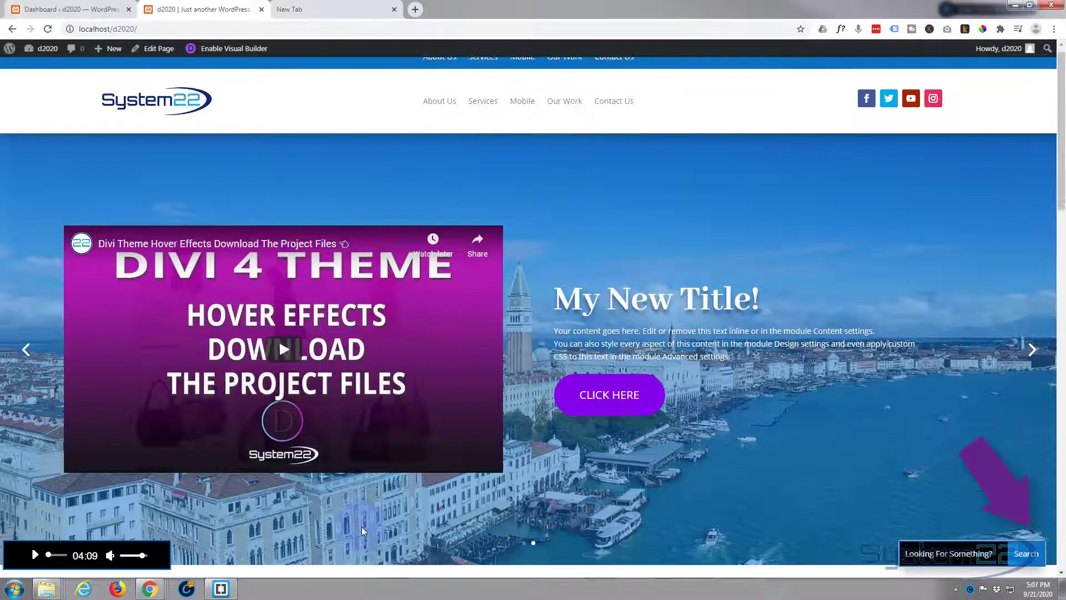
scroll("down", 3)
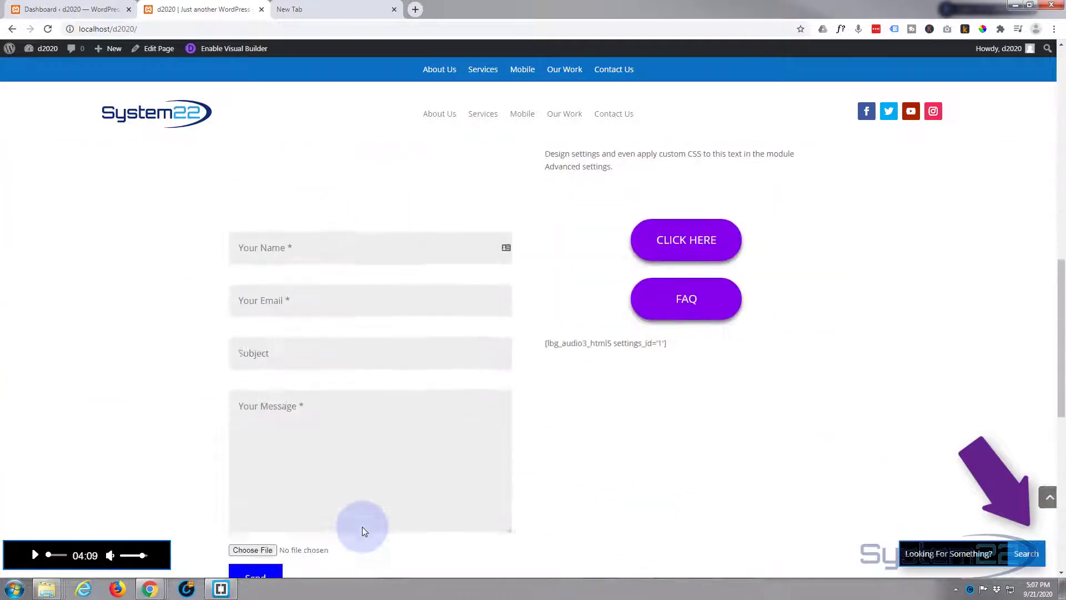
scroll("down", 3)
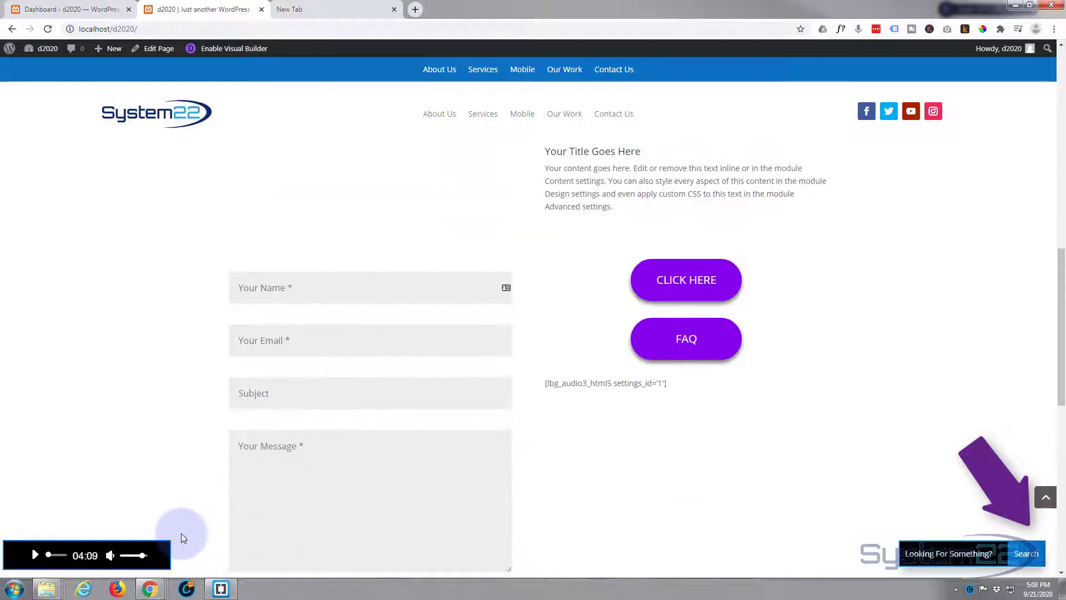
mouse_move(181, 501)
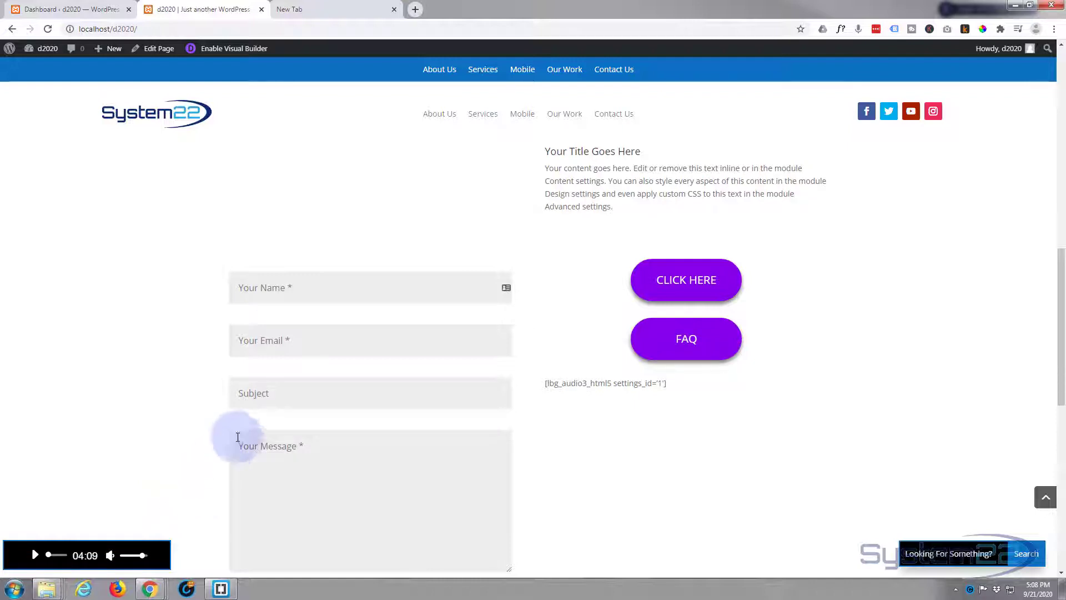
left_click(235, 48)
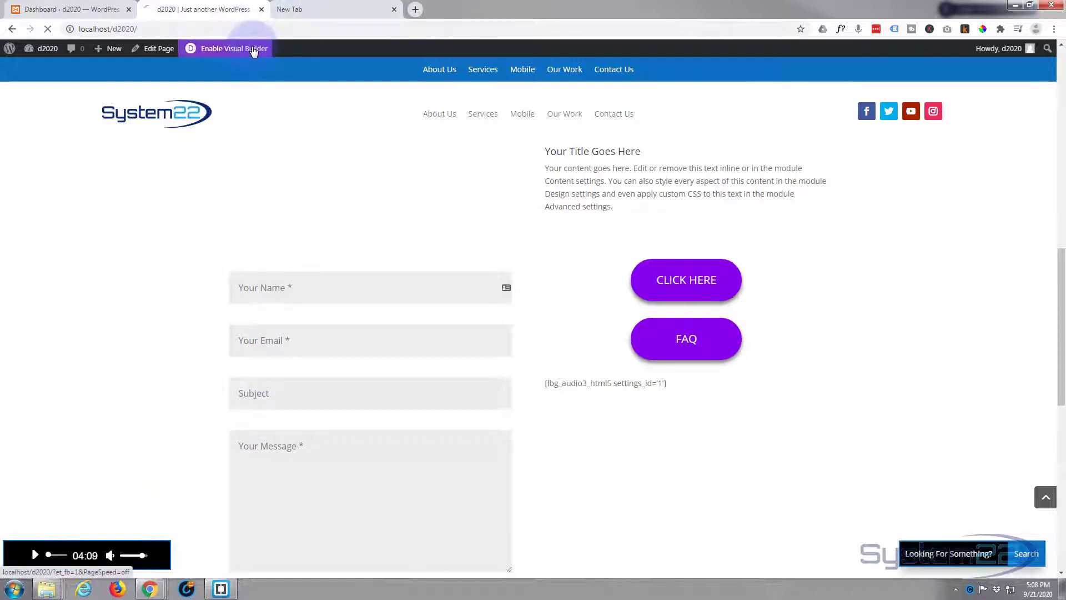
left_click(233, 48)
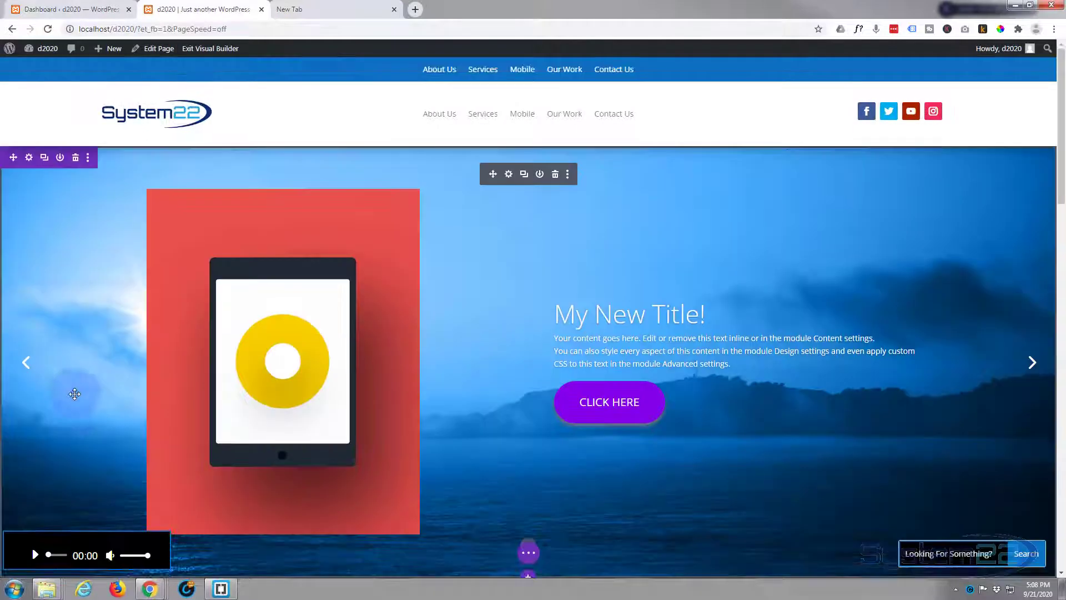
scroll("down", 3)
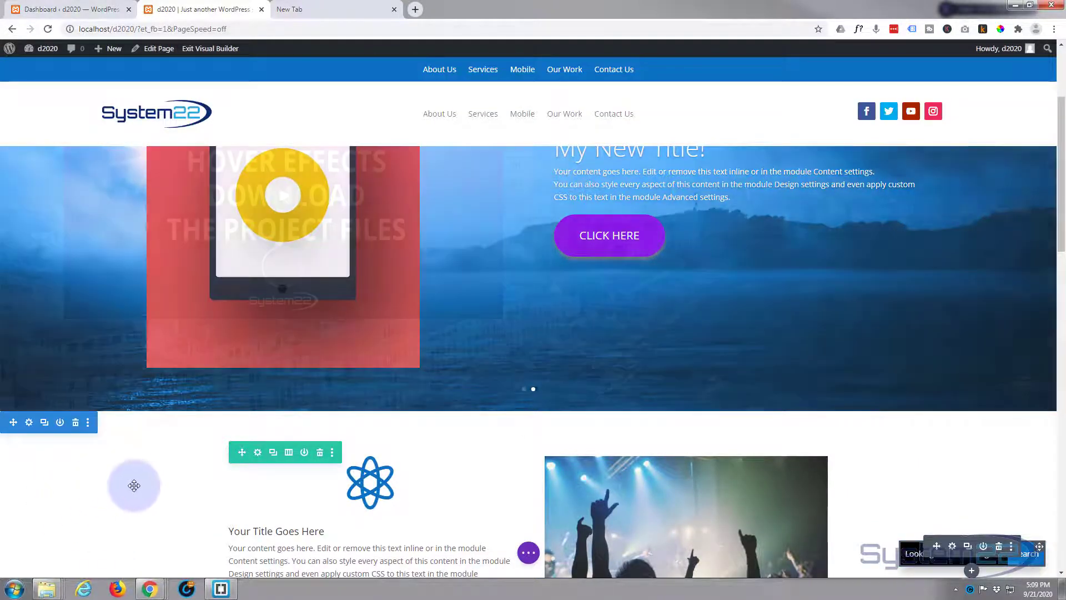
scroll("down", 3)
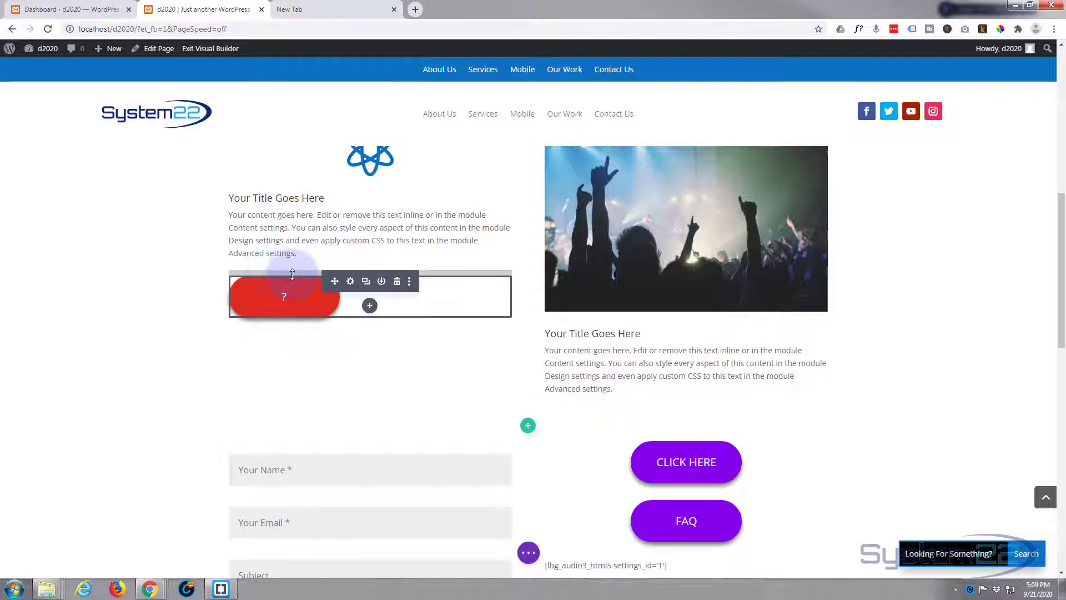
Insert an Audio module below the red question-mark button in the left column
left_click(370, 305)
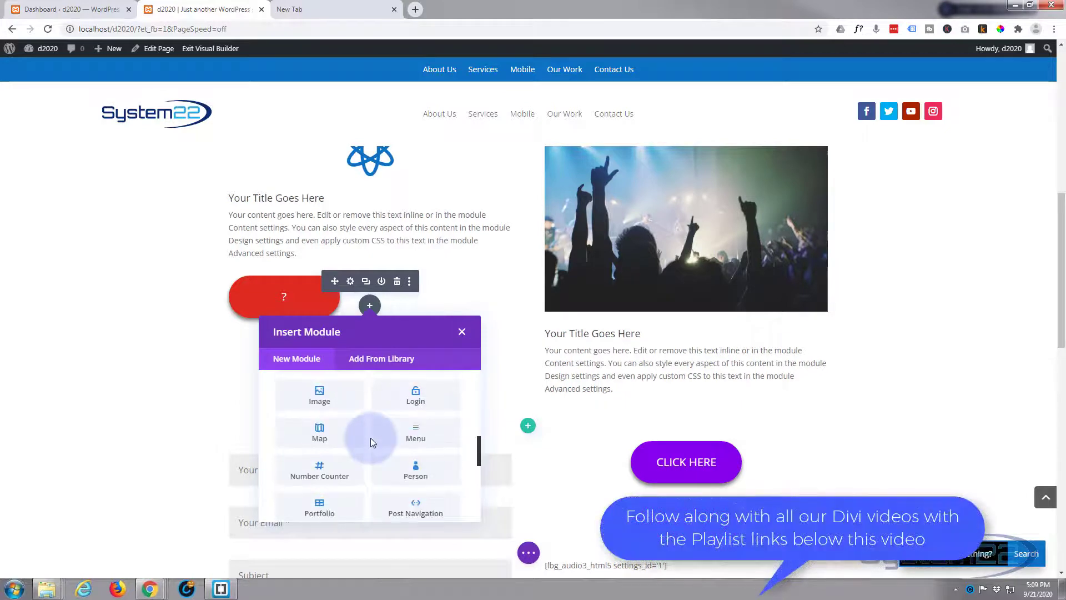
scroll("down", 3)
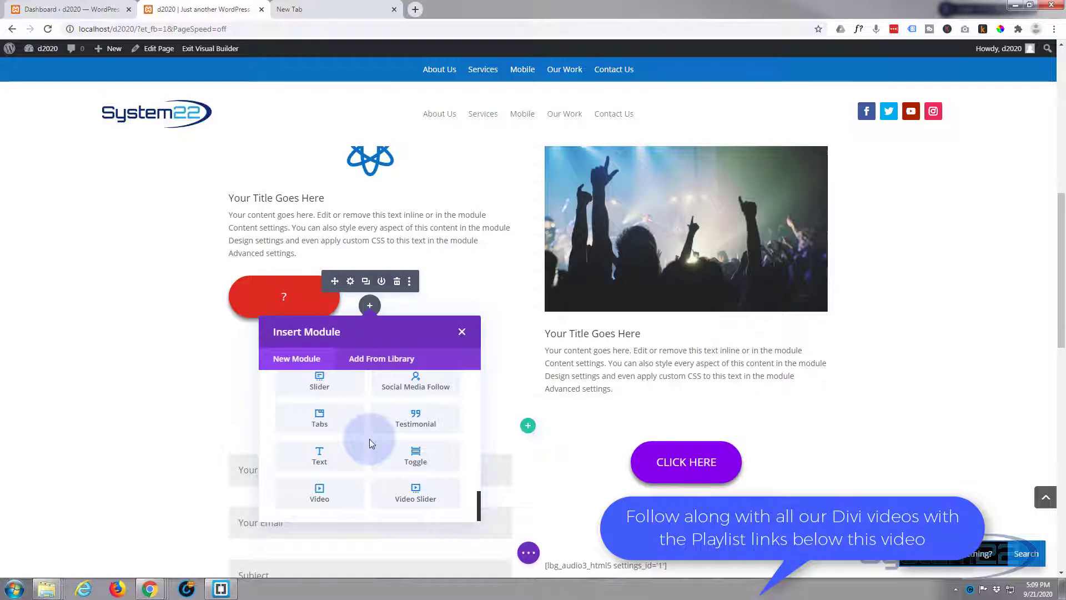
scroll("down", 3)
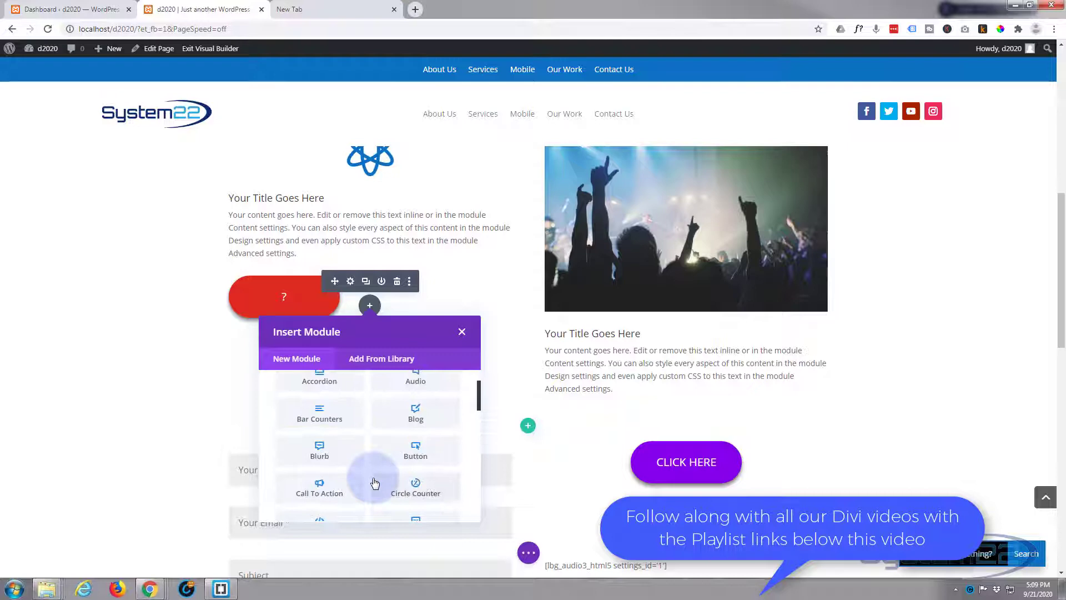
left_click(462, 332)
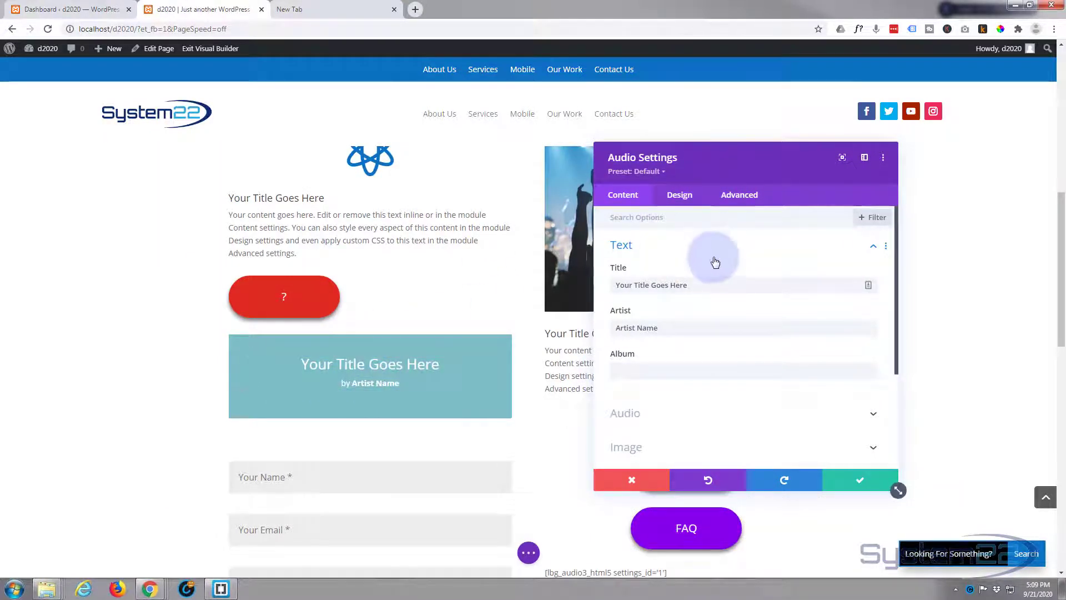
Clear the Audio module's default Title and Artist text and expand its Audio file section
left_click(651, 285)
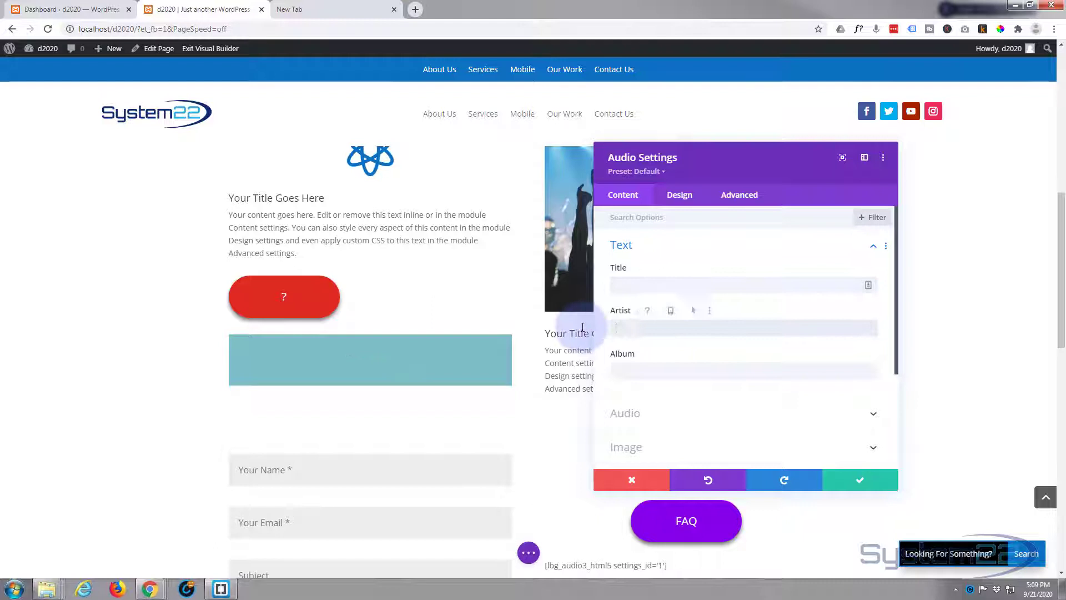
scroll("down", 3)
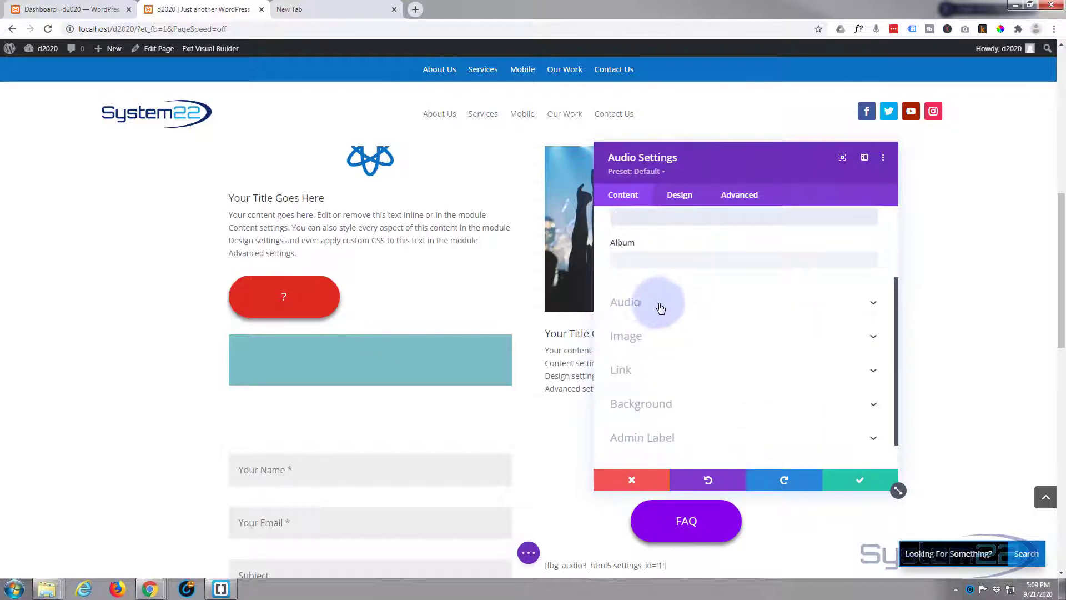
left_click(625, 302)
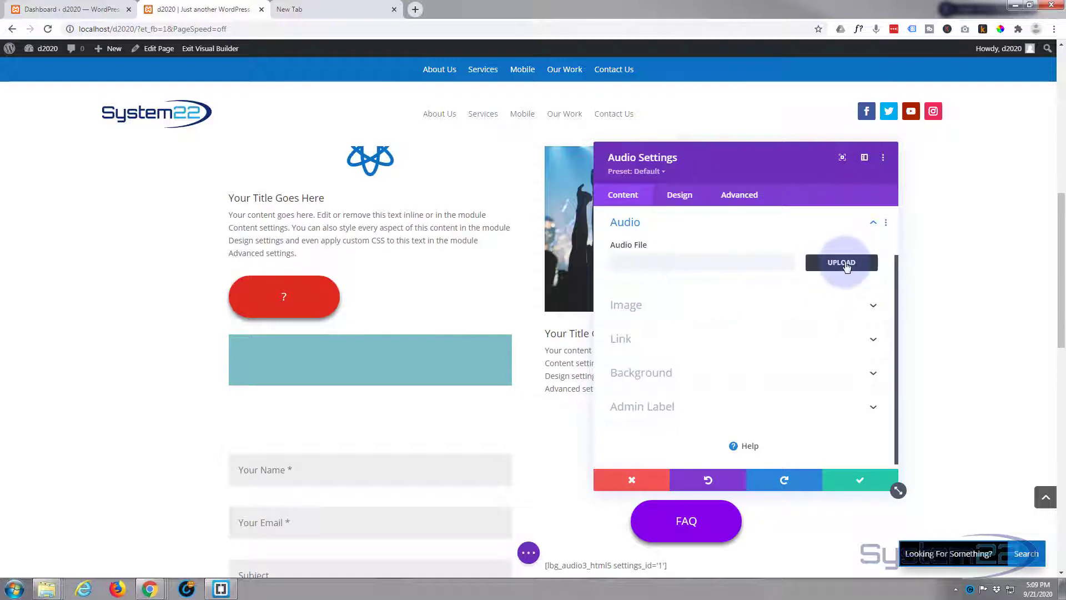
Attach Wonderful-Tonight.mp3 from the Media Library so the module shows a working player
left_click(841, 262)
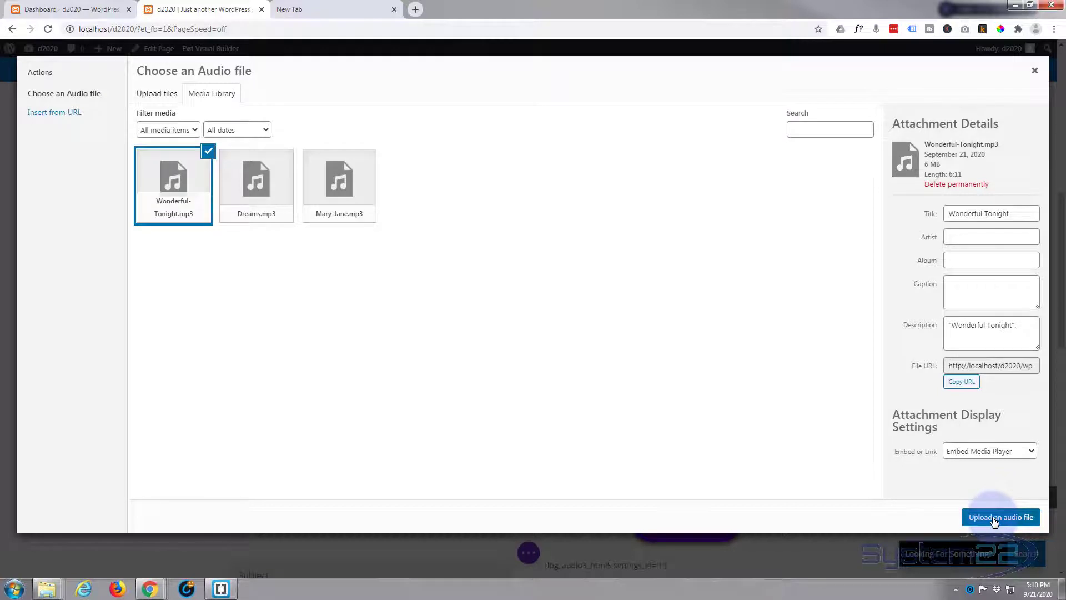
left_click(1001, 517)
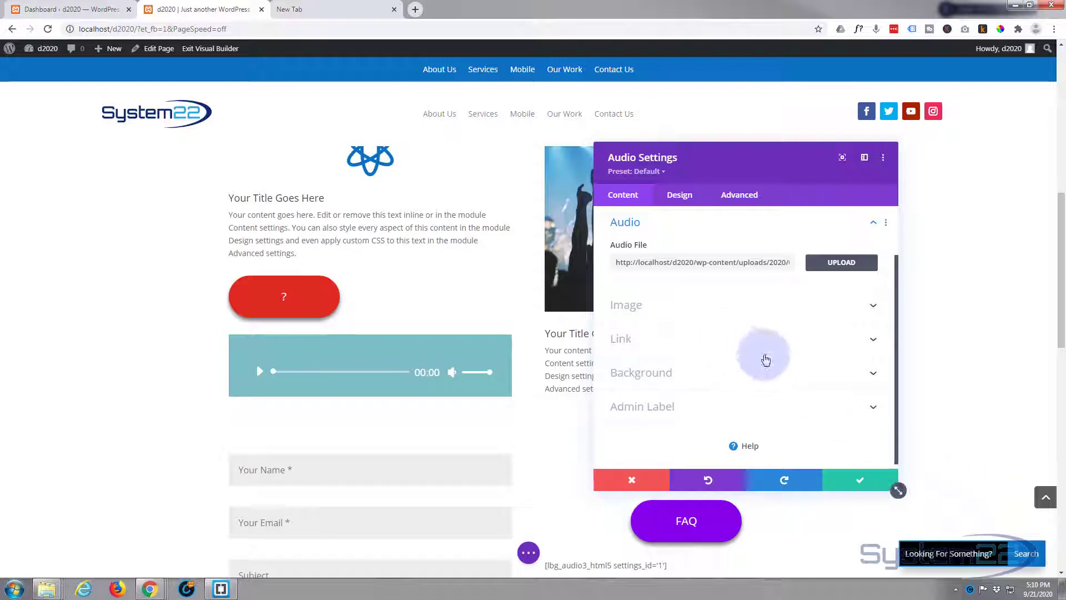
mouse_move(679, 319)
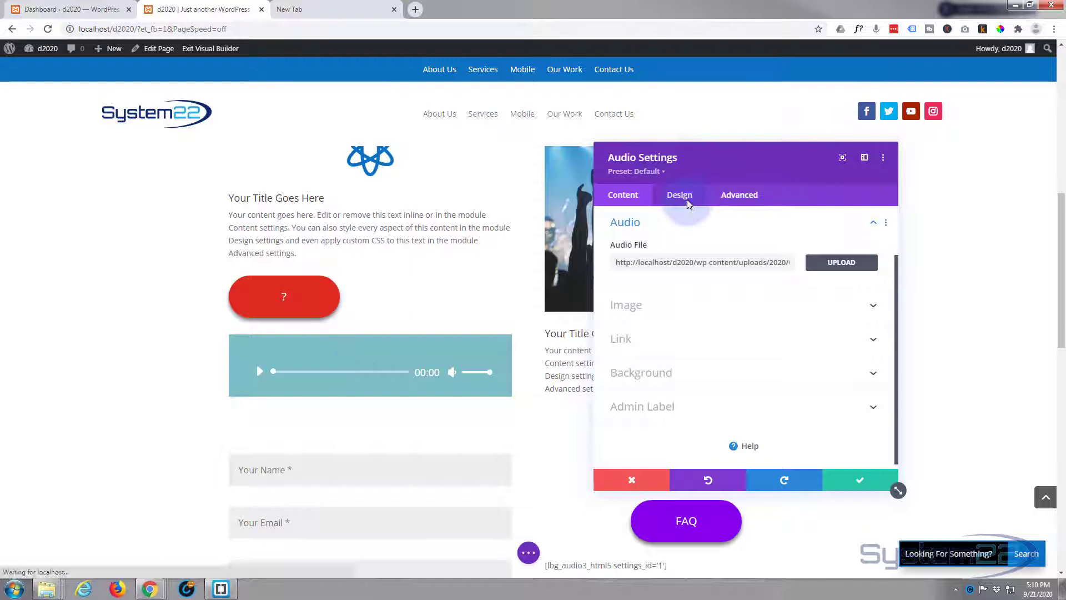
Set 15px top and bottom padding and a 2px blue border on all sides of the player
left_click(679, 195)
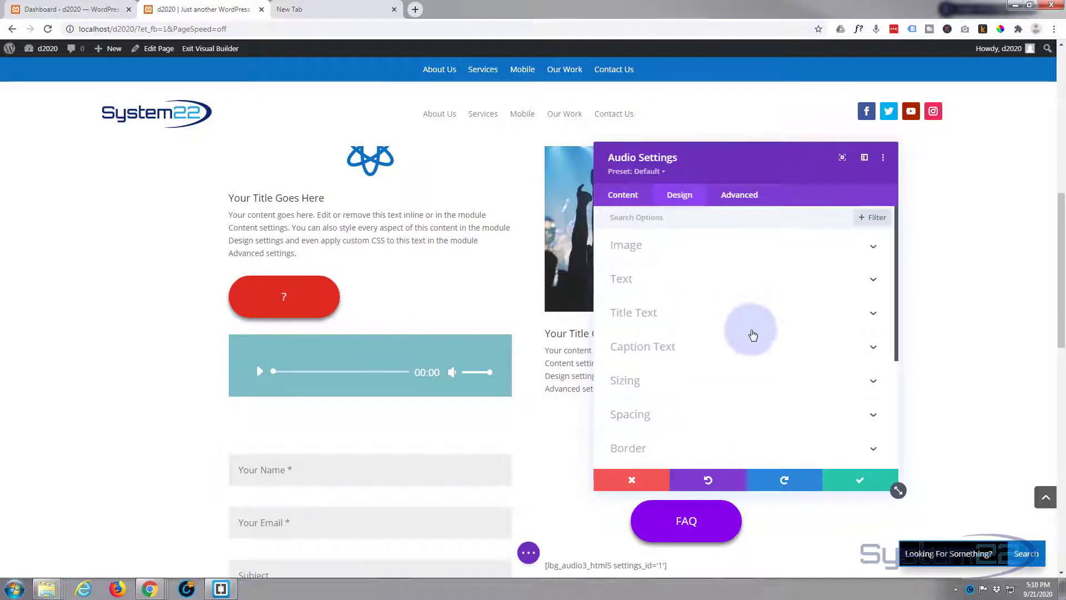
left_click(630, 414)
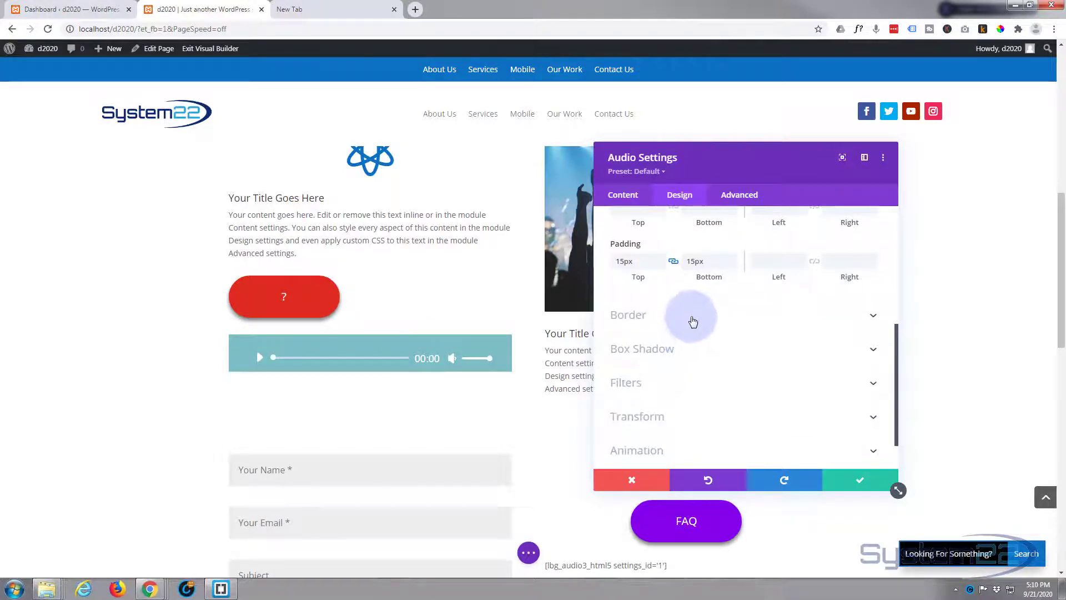
left_click(627, 314)
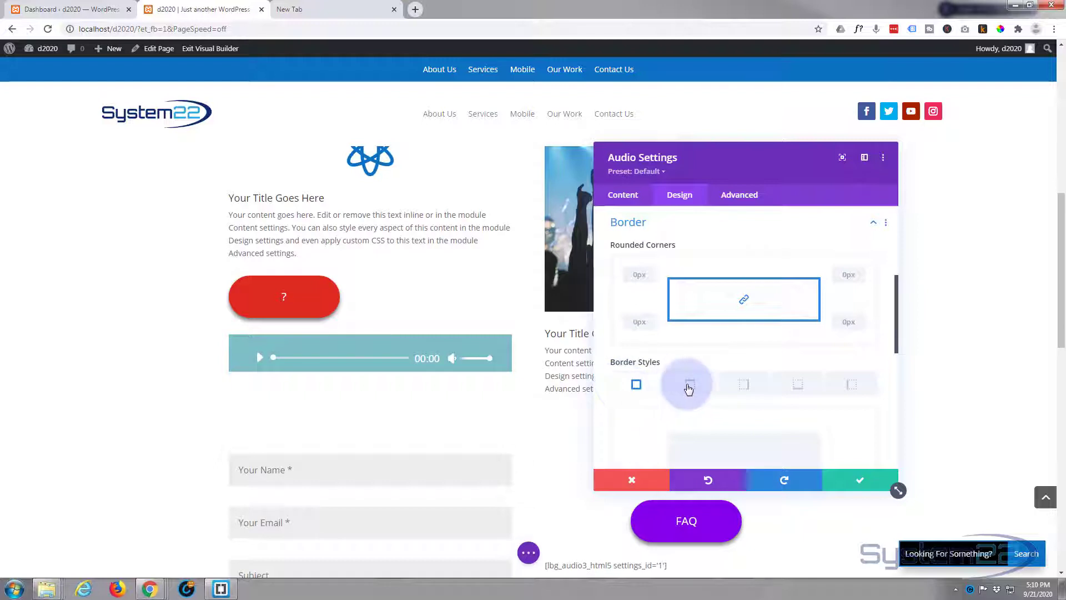
mouse_move(853, 392)
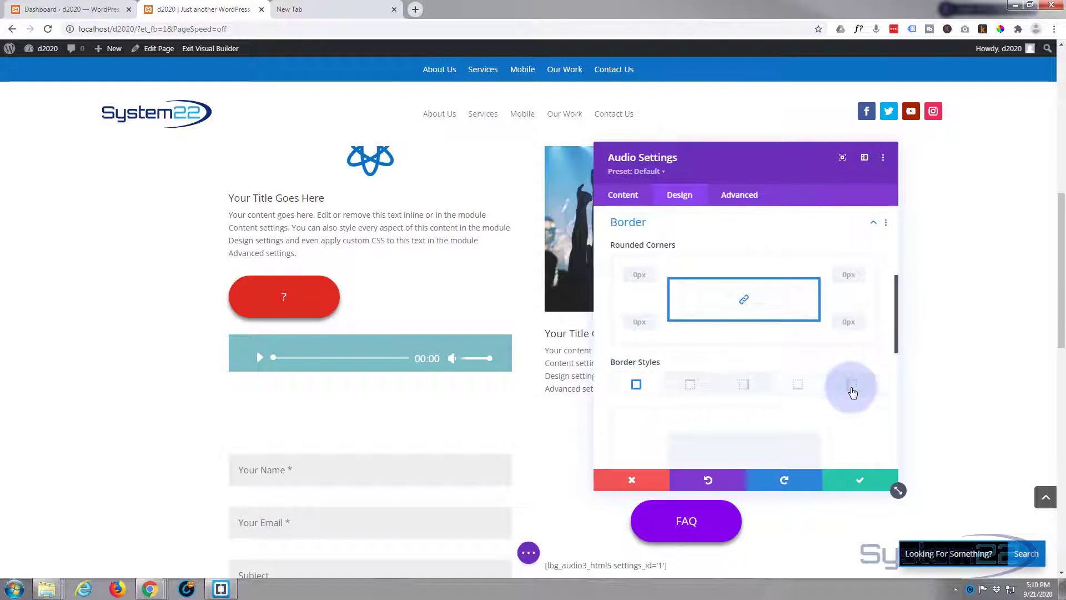
left_click(637, 384)
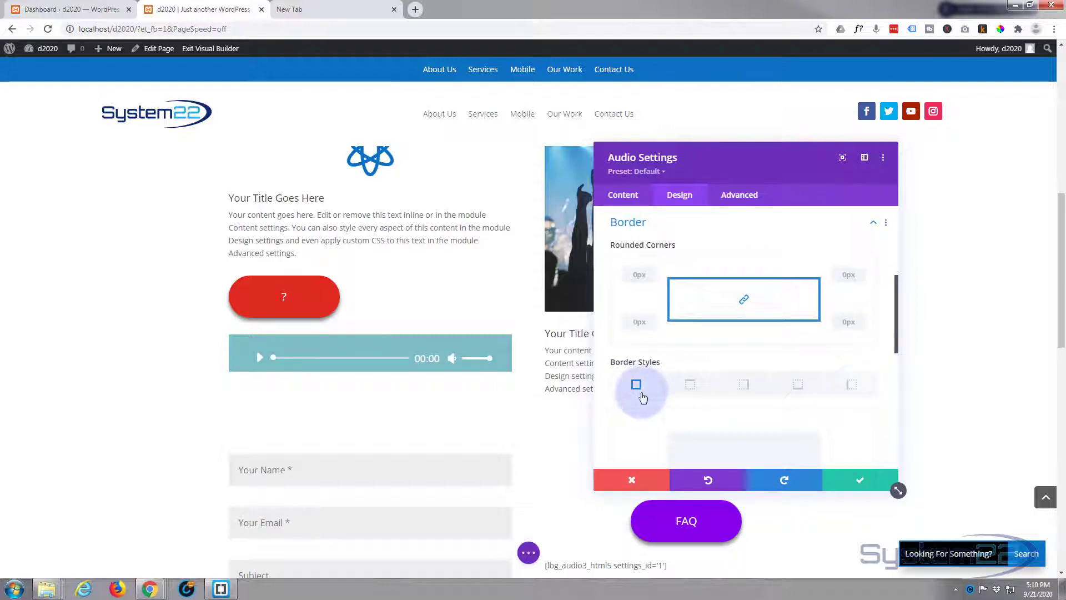
scroll("down", 3)
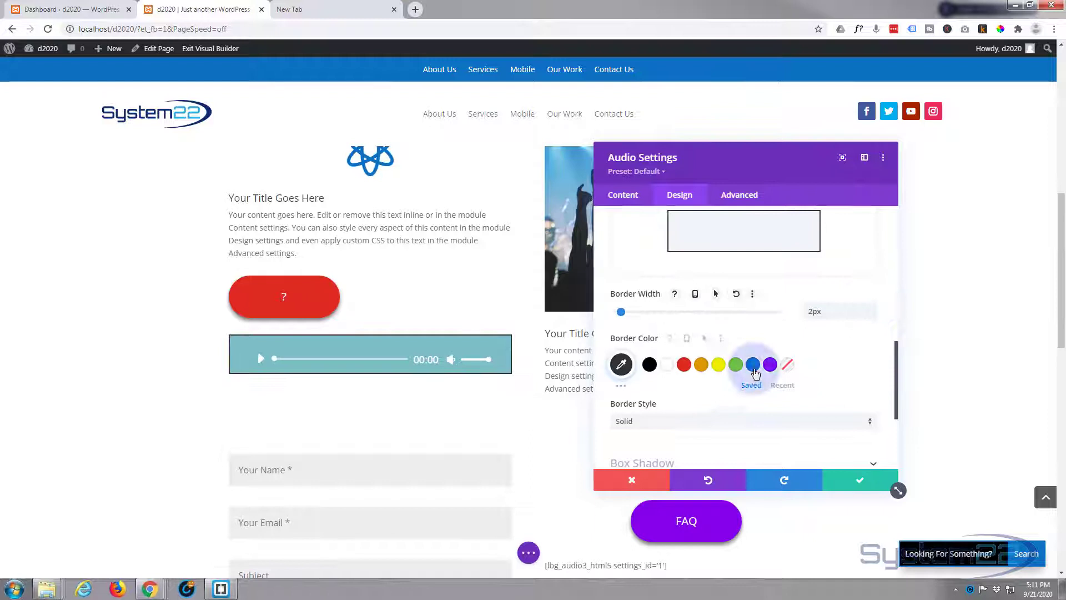
left_click(752, 364)
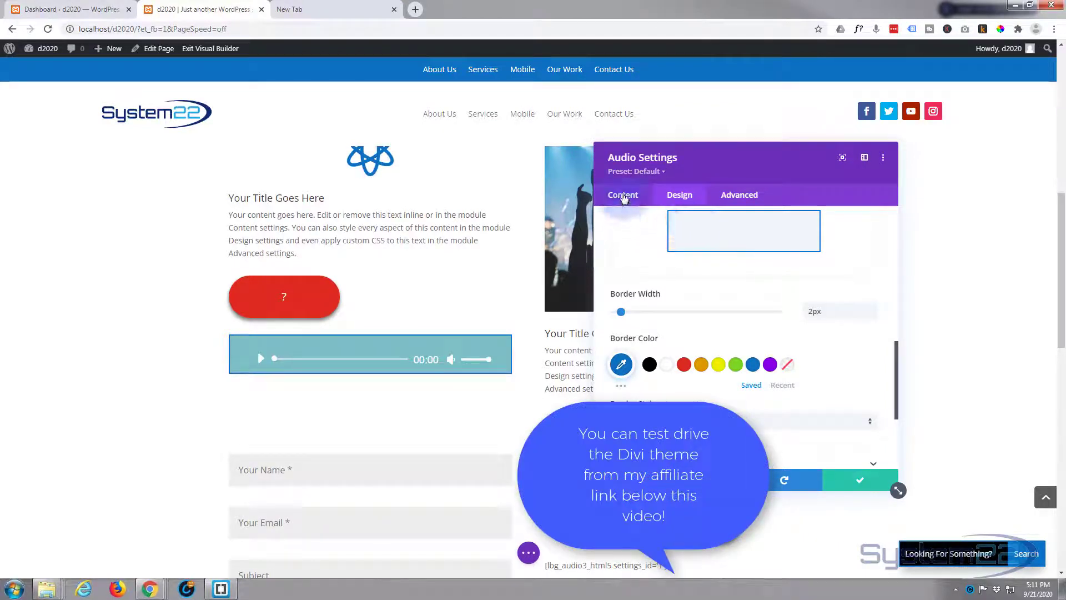
Make the audio player's background solid black instead of teal
left_click(622, 194)
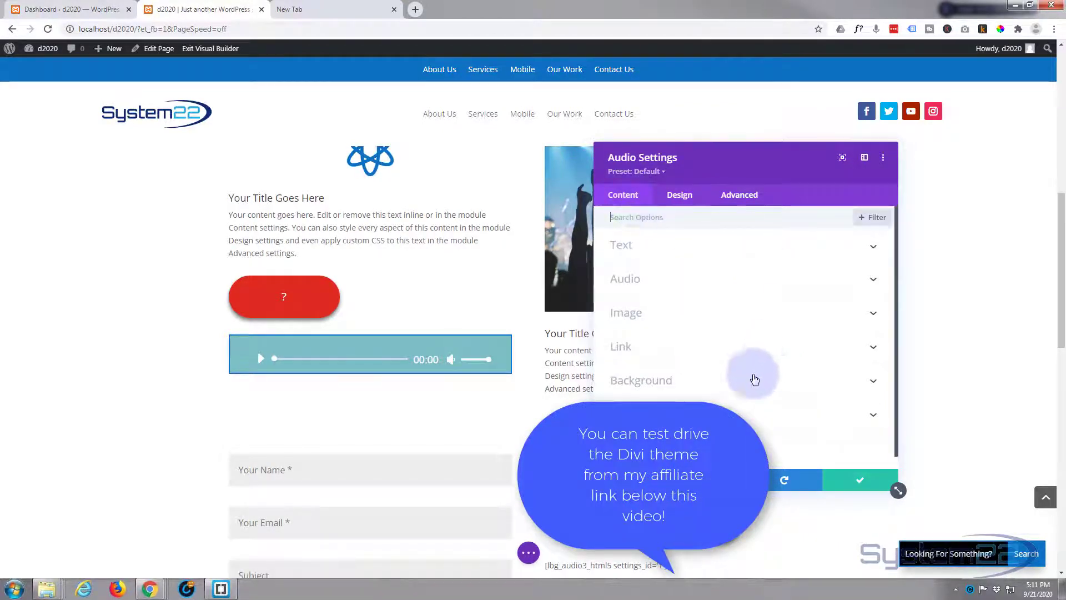
left_click(640, 380)
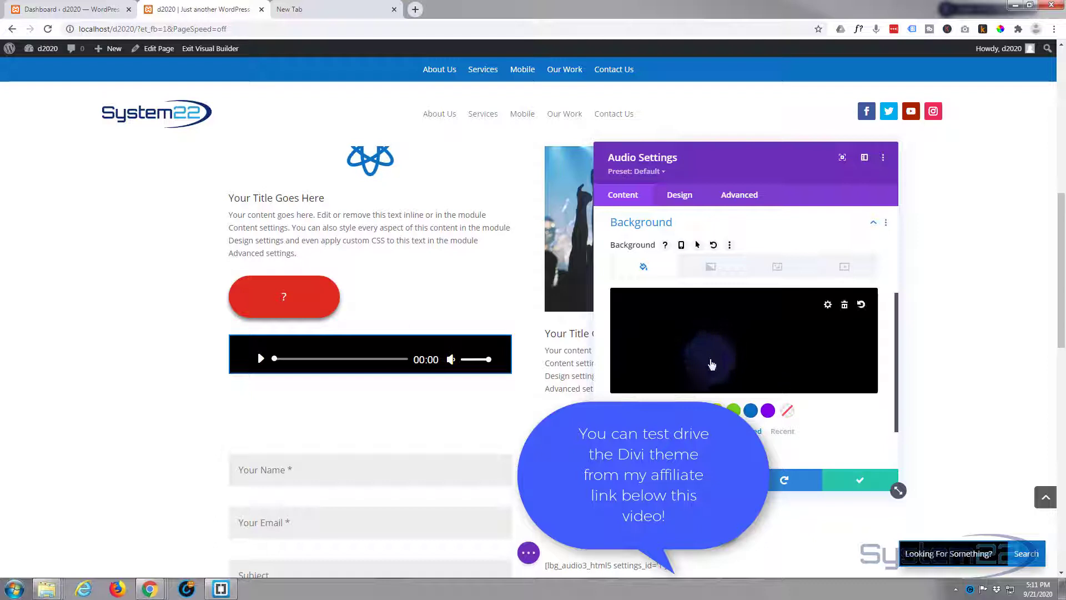
mouse_move(736, 278)
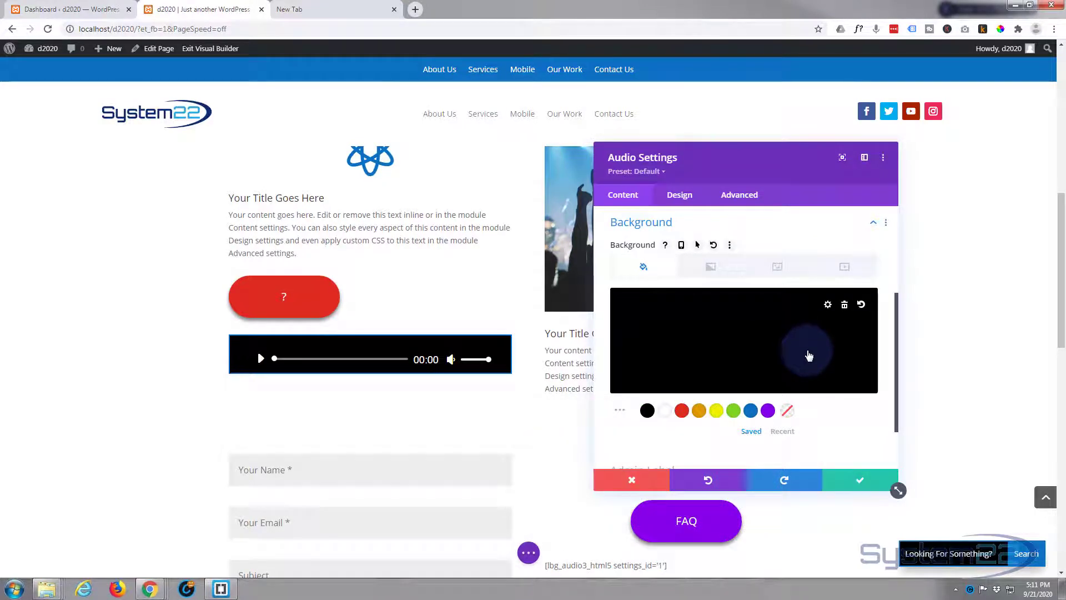
mouse_move(786, 354)
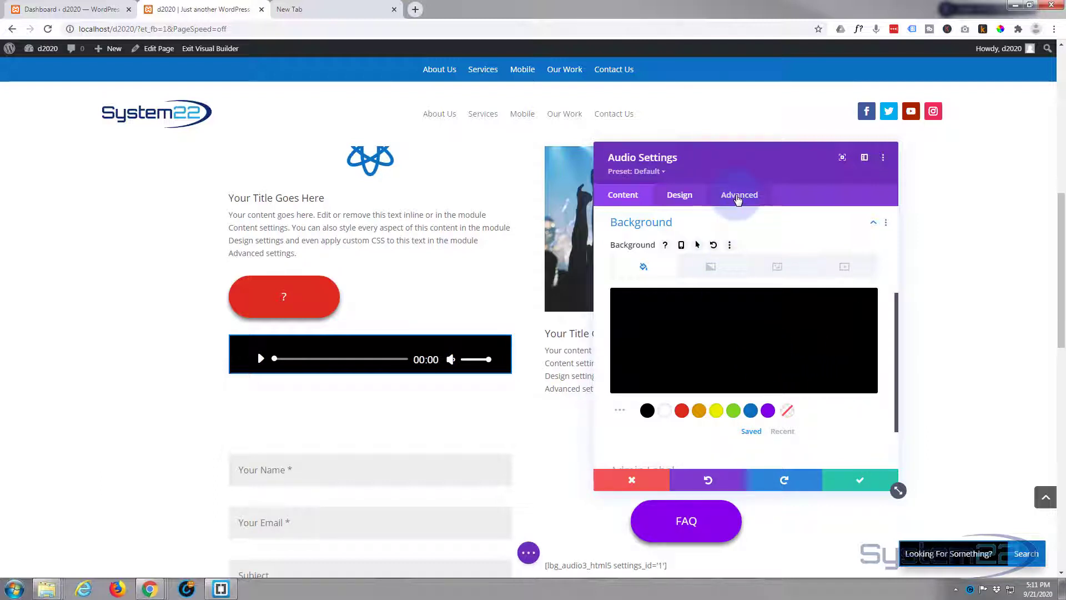
left_click(739, 195)
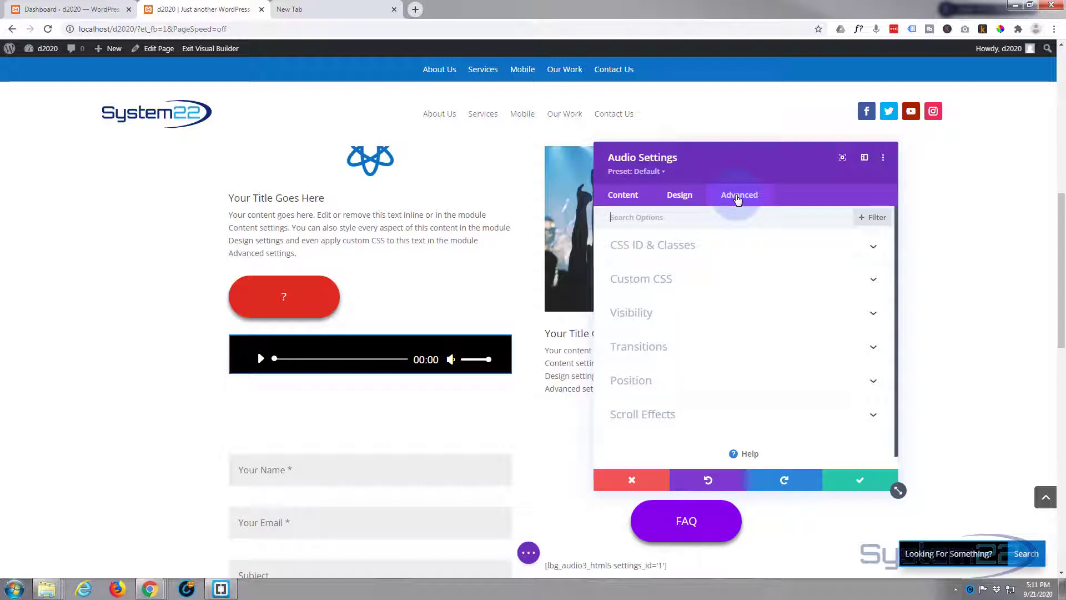
Bring up the Position options under Advanced and list the position types, currently Relative
left_click(740, 194)
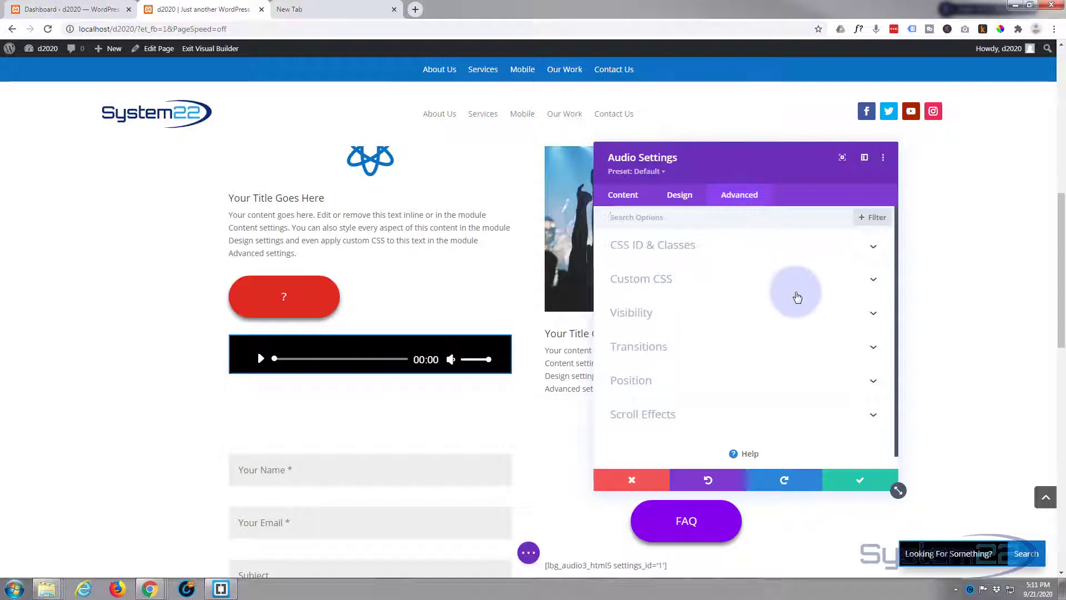
mouse_move(731, 383)
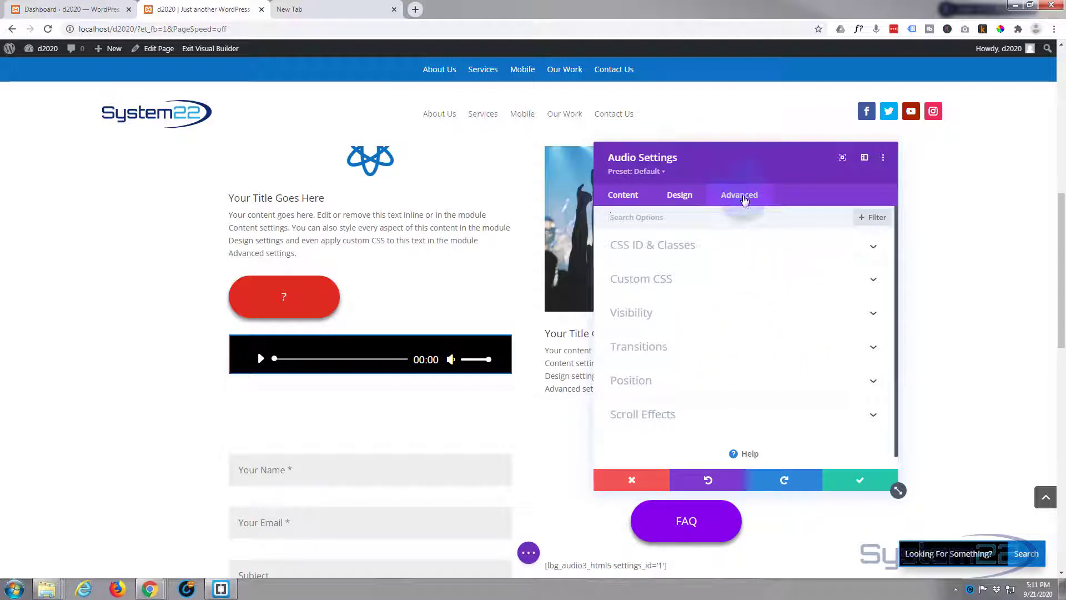
left_click(740, 194)
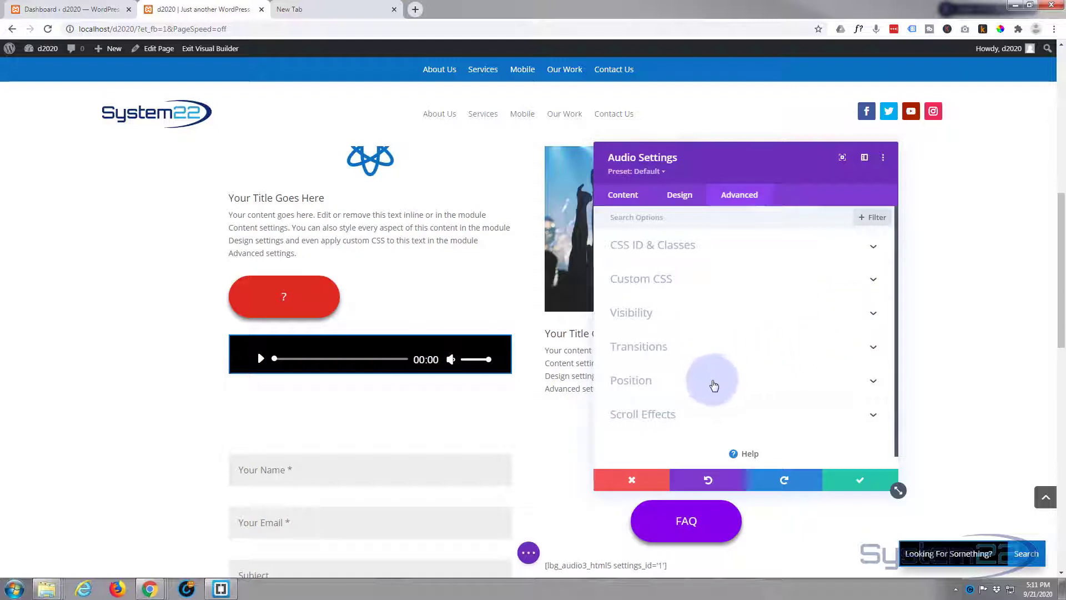
left_click(631, 380)
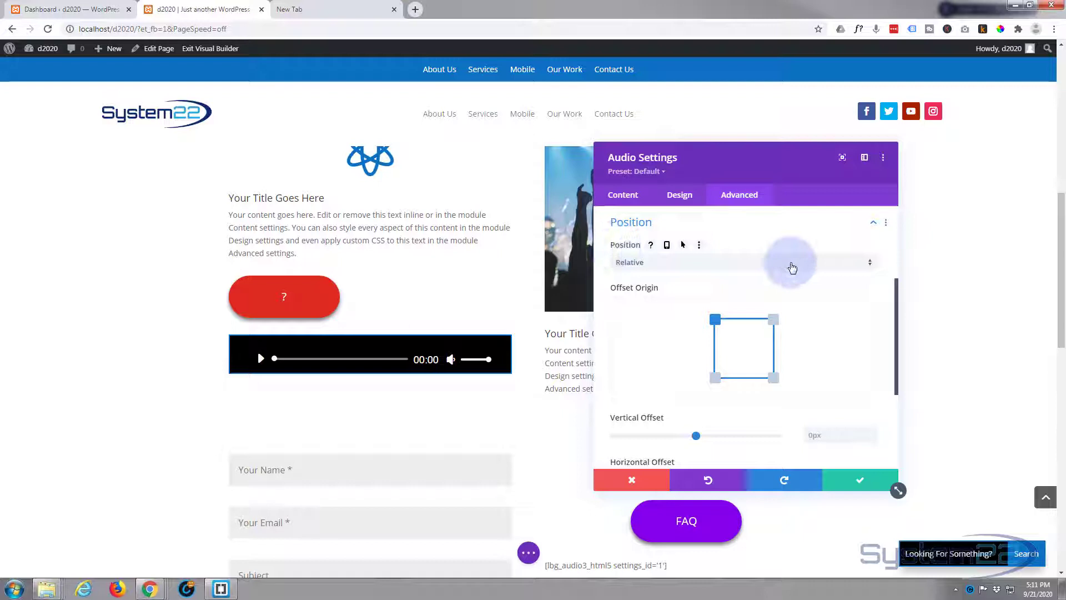
left_click(792, 262)
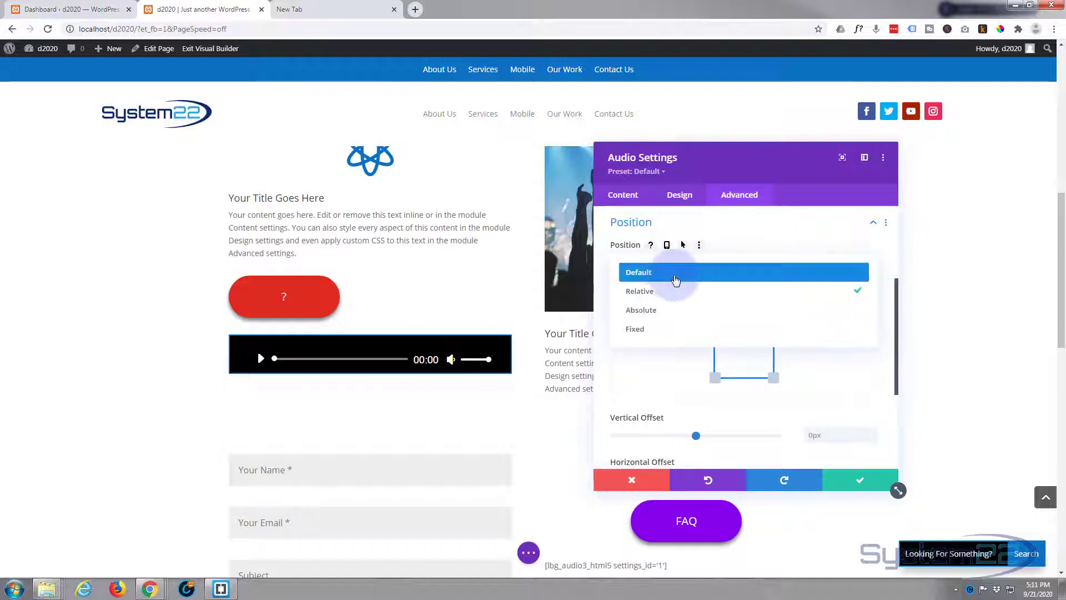
mouse_move(657, 310)
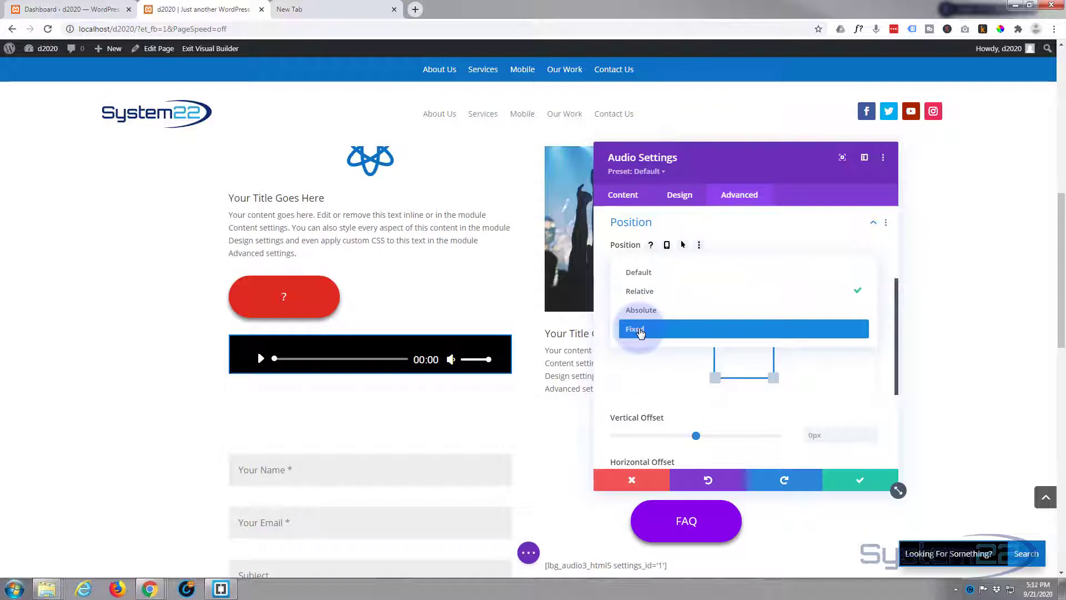
Set the player to Fixed position and pin it to the bottom-left corner
left_click(635, 329)
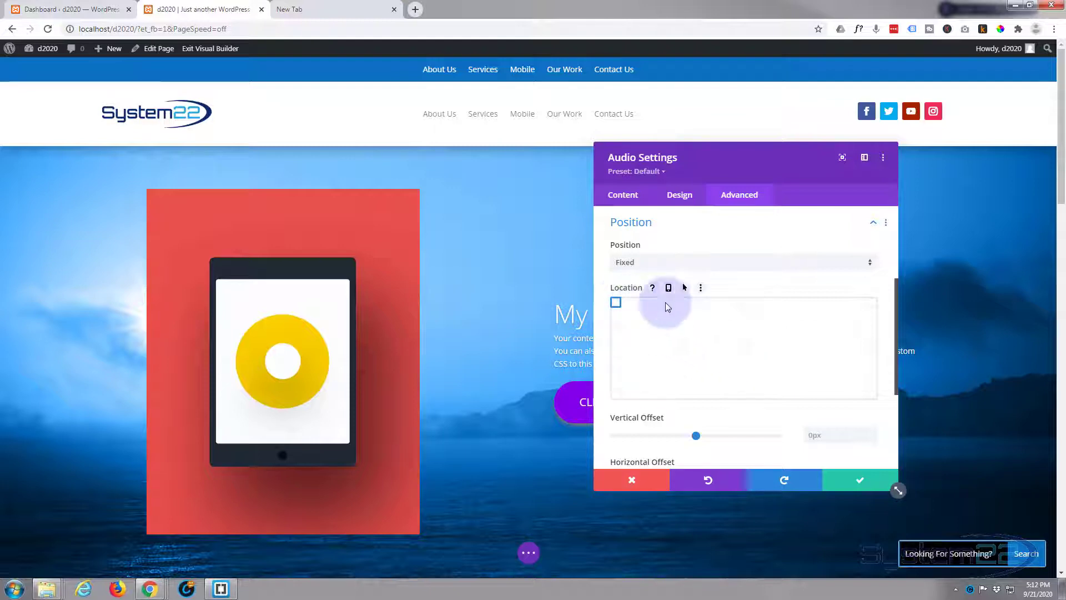
mouse_move(874, 362)
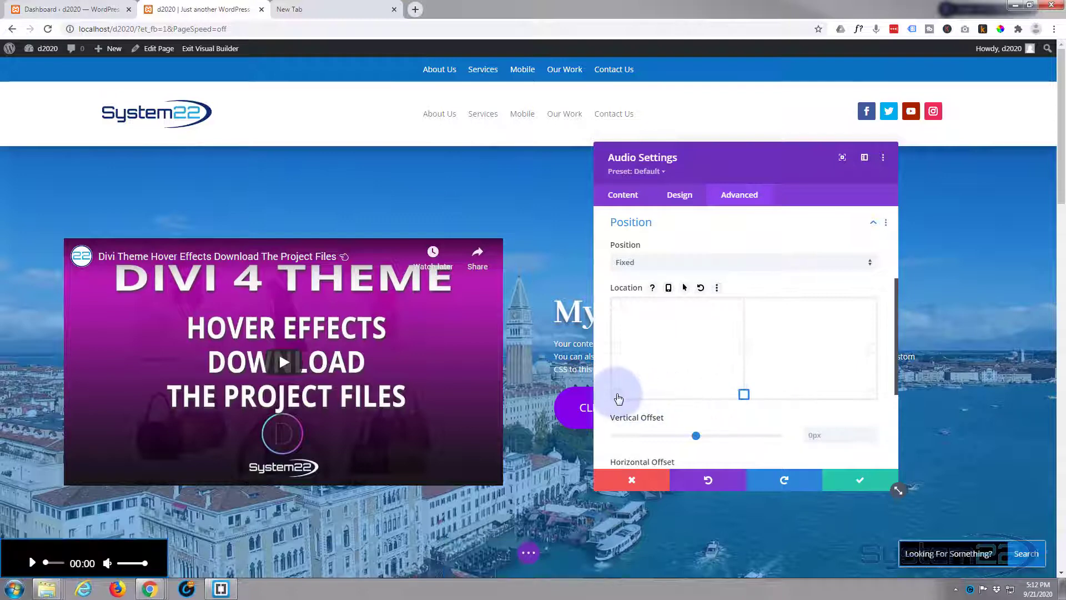
scroll("down", 3)
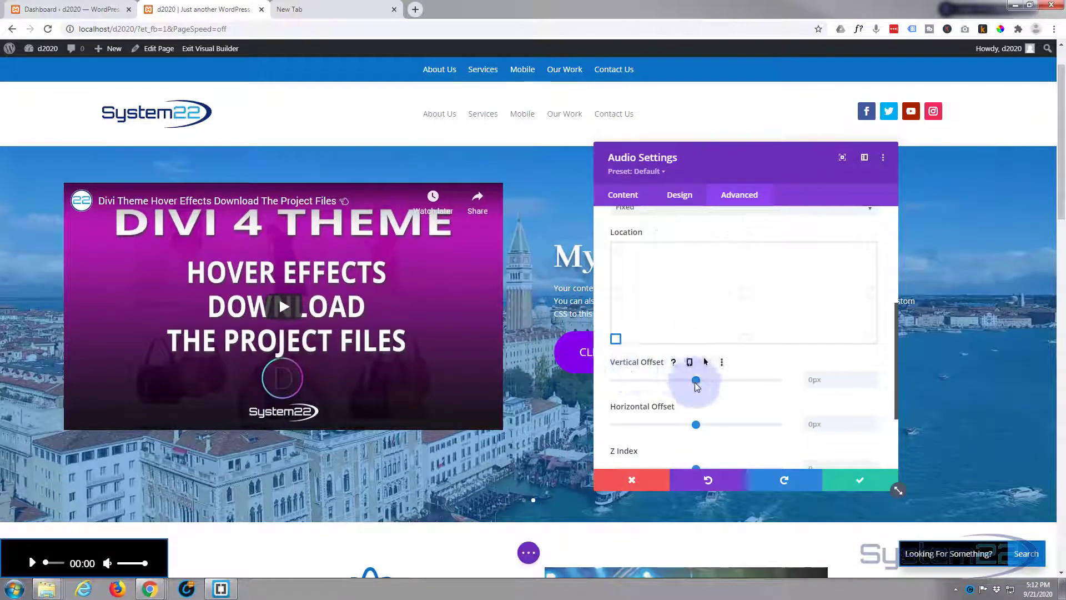
Set the player's Vertical Offset to 19px and Horizontal Offset to 12px
left_click_drag(695, 380, 693, 381)
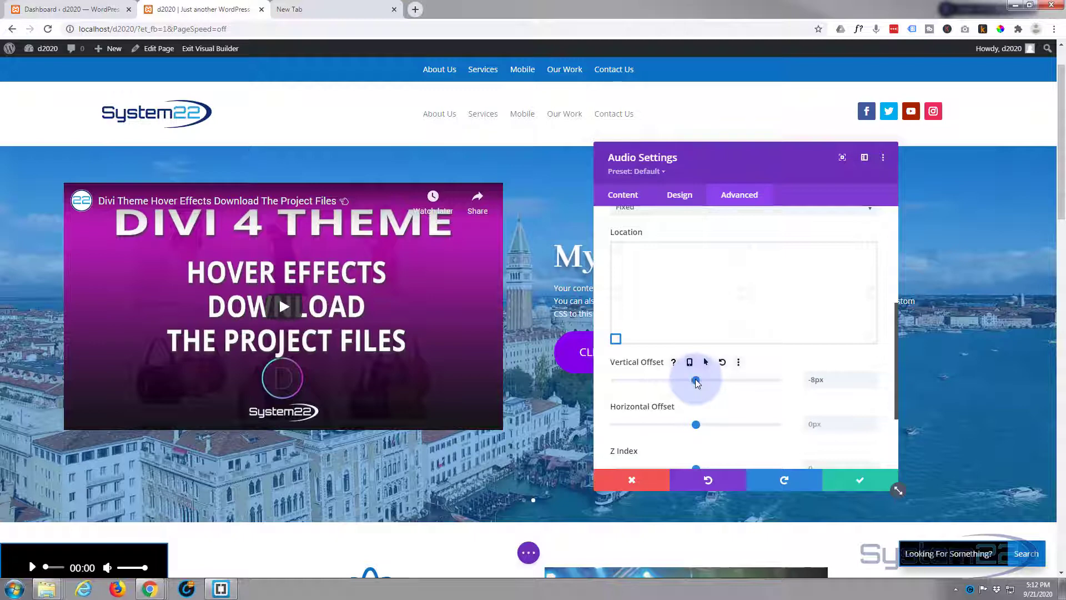
left_click_drag(697, 380, 696, 380)
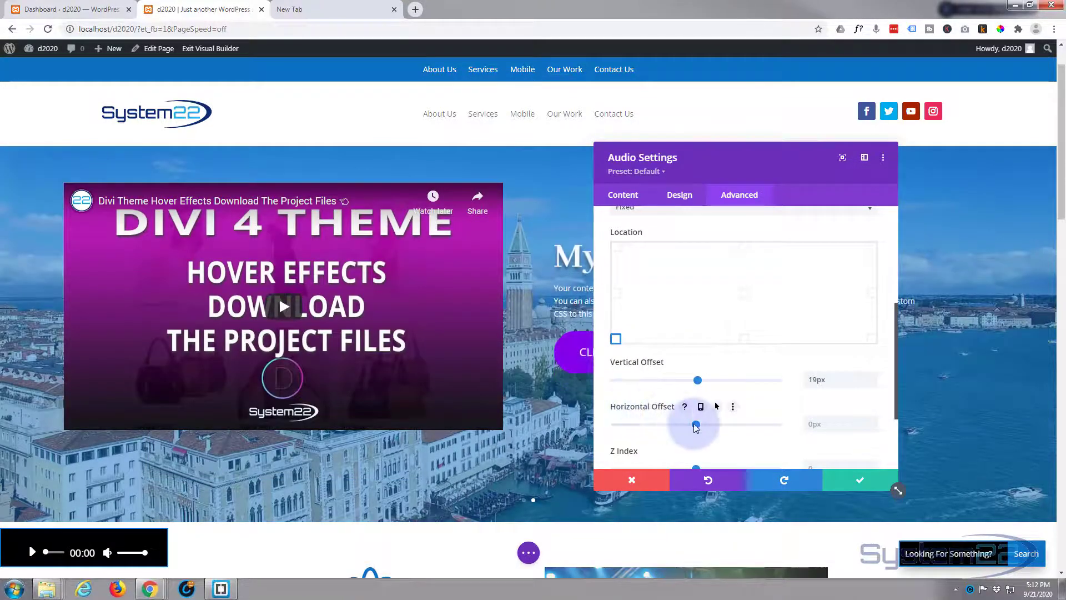
left_click_drag(695, 426, 701, 425)
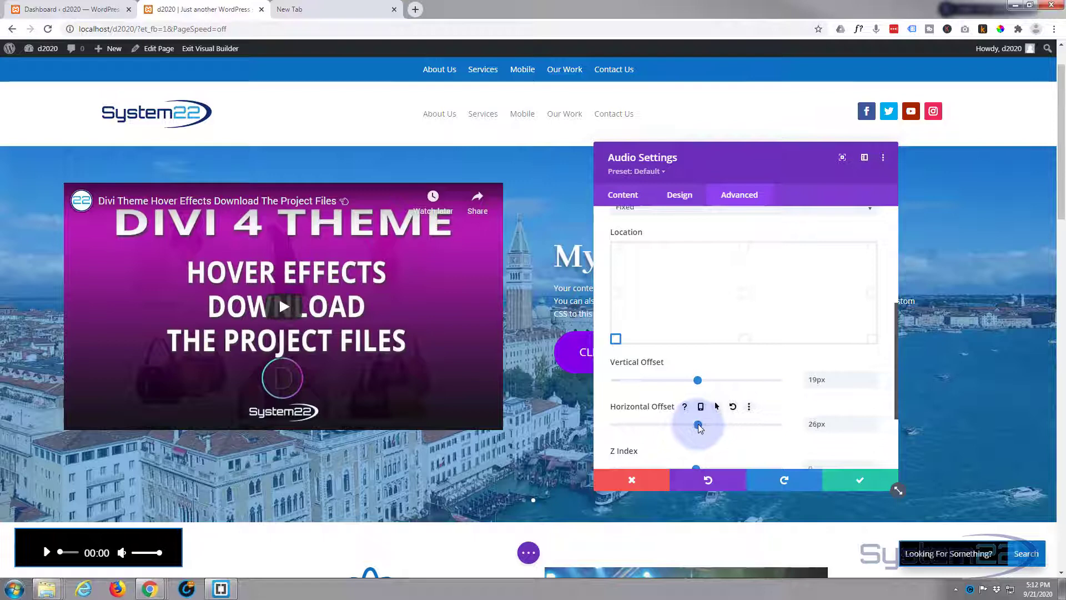
left_click_drag(698, 424, 705, 423)
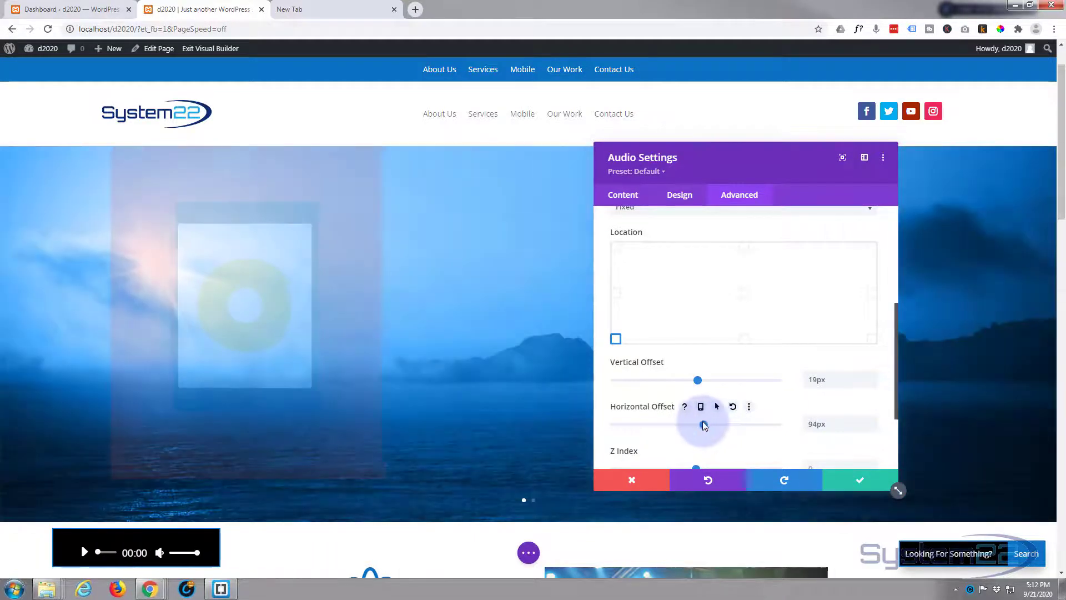
left_click_drag(704, 426, 697, 425)
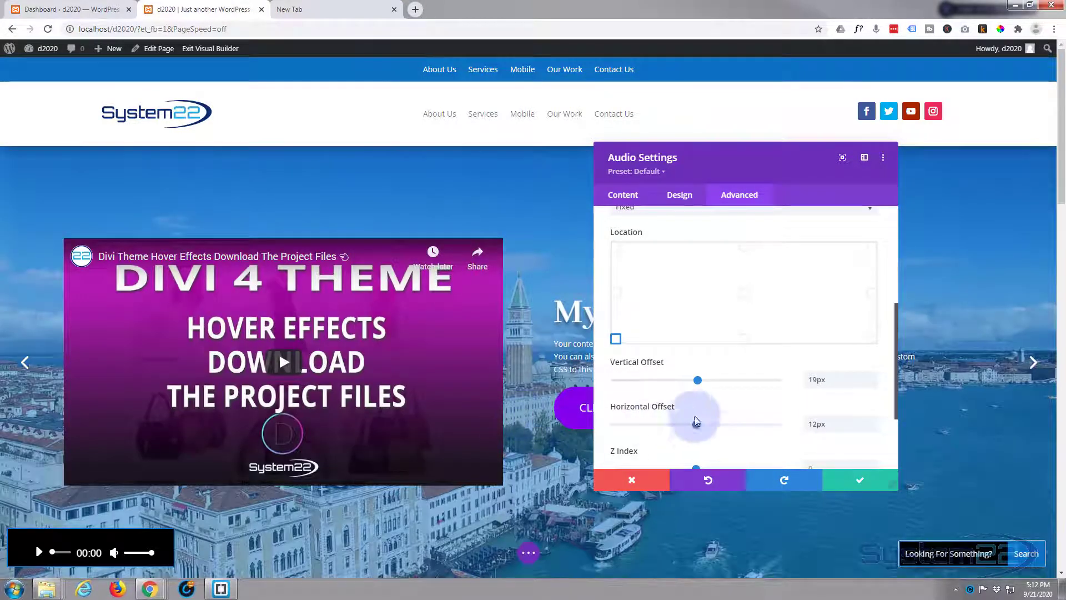
scroll("down", 3)
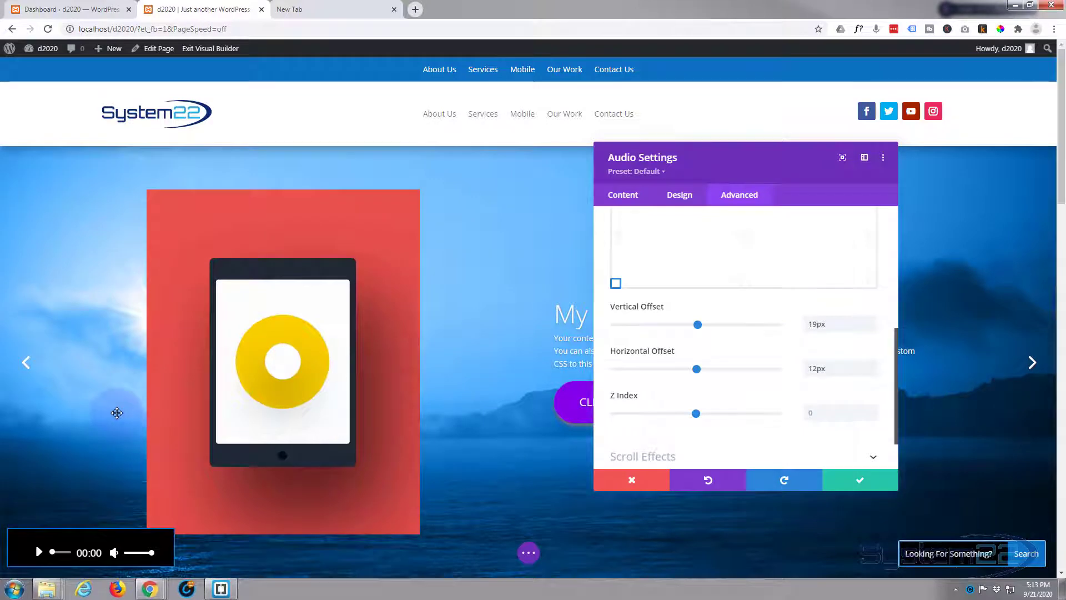
mouse_move(99, 410)
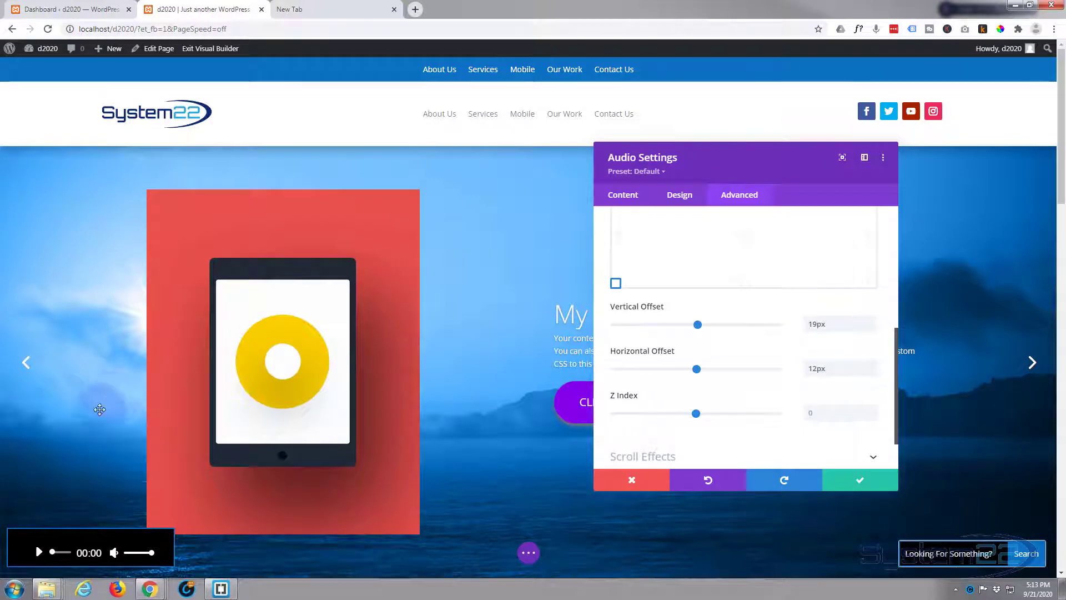
mouse_move(81, 476)
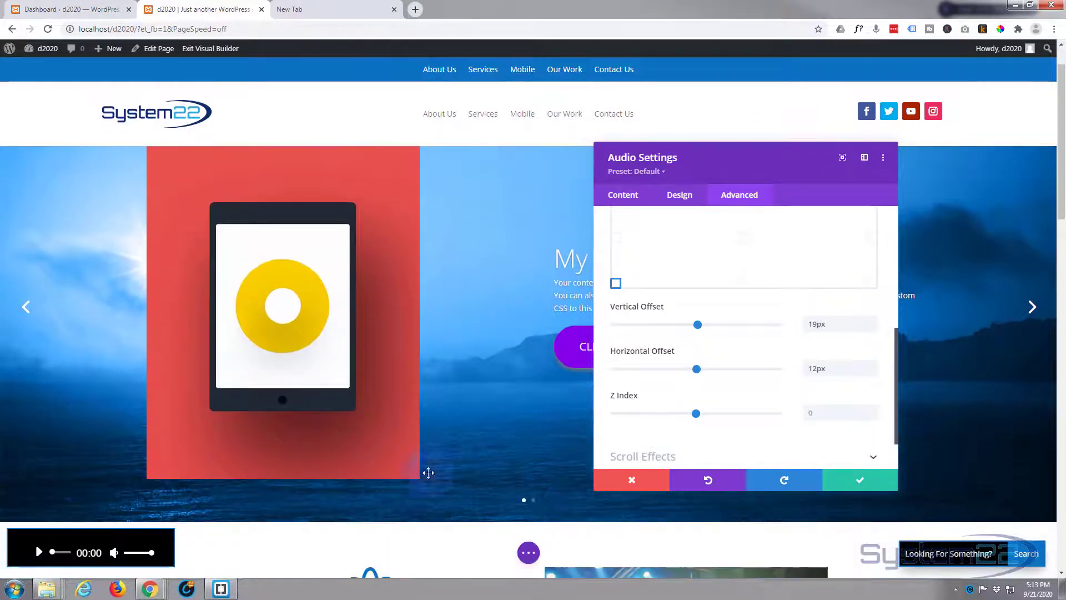
Set the player's Z Index to 999999999 so it stays above the whole page
left_click_drag(696, 414, 777, 413)
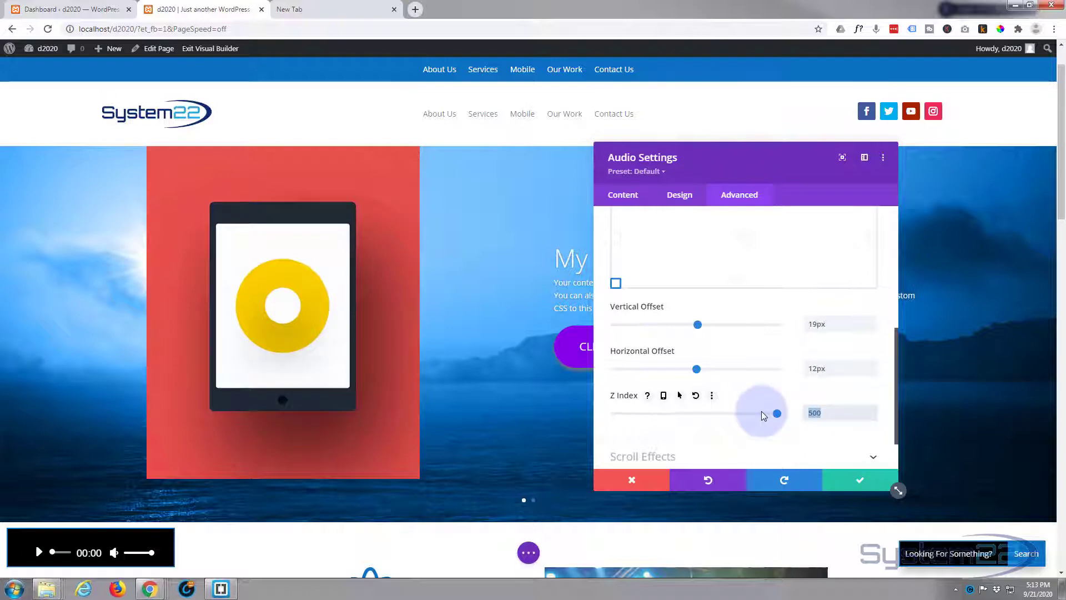
type("99999999999")
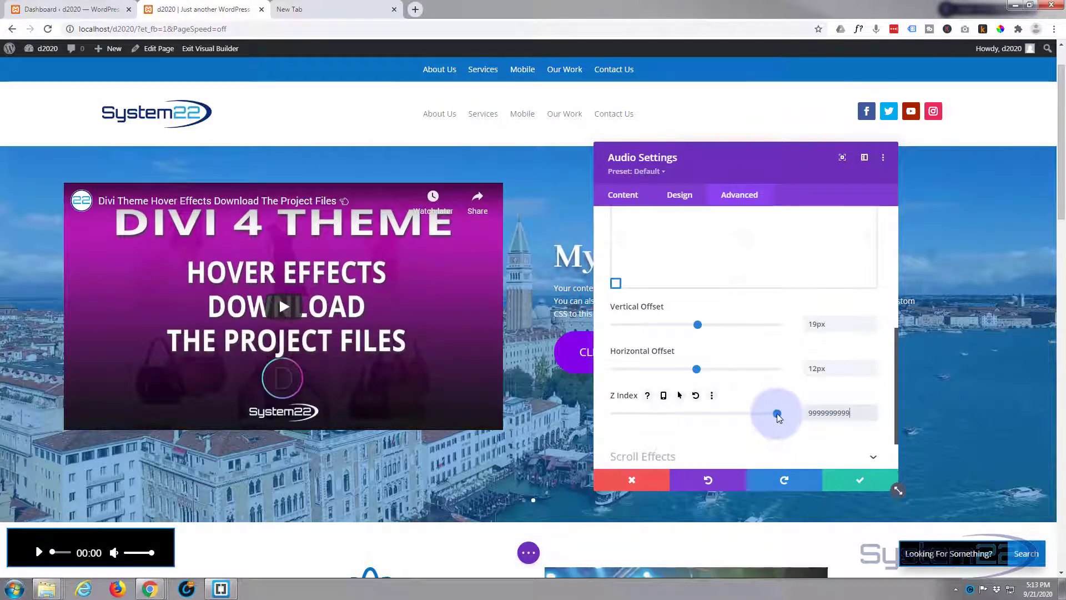
left_click_drag(778, 415, 701, 413)
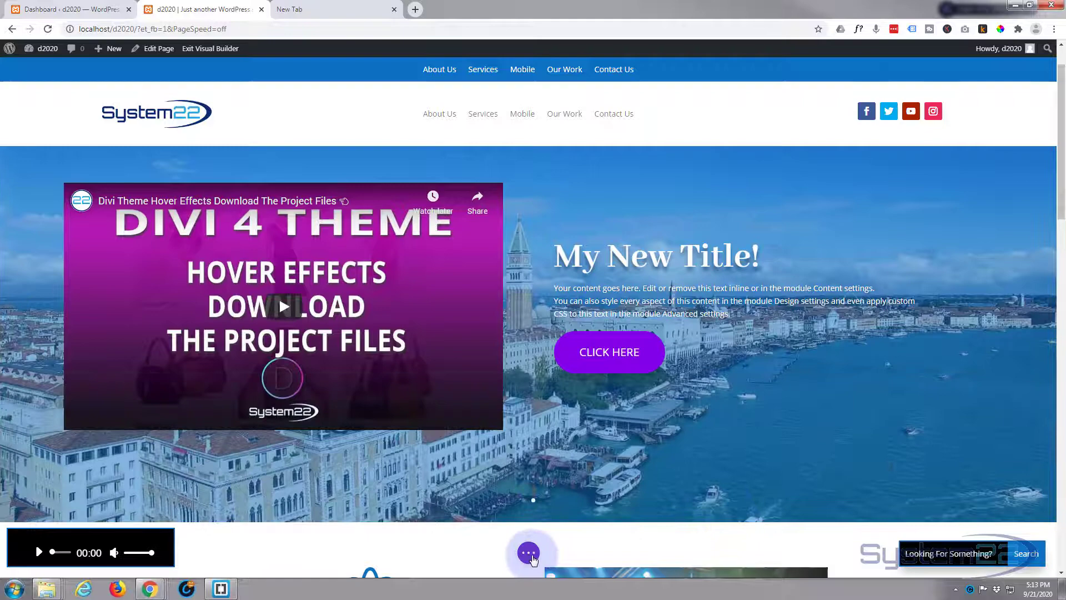
Exit the Visual Builder from the admin bar, saving the page so the live homepage loads
left_click(528, 552)
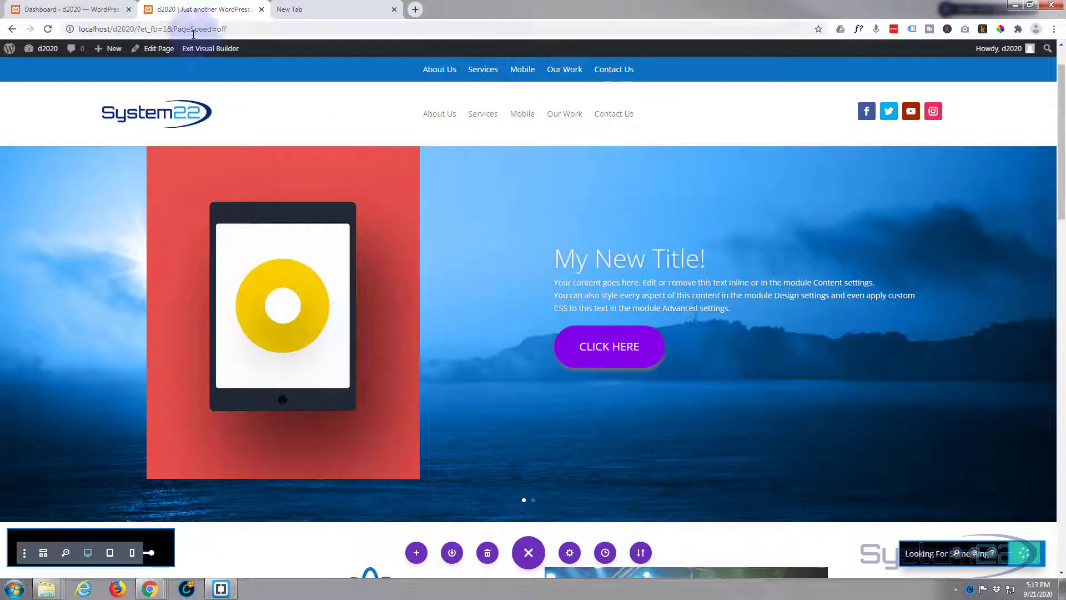
left_click(210, 48)
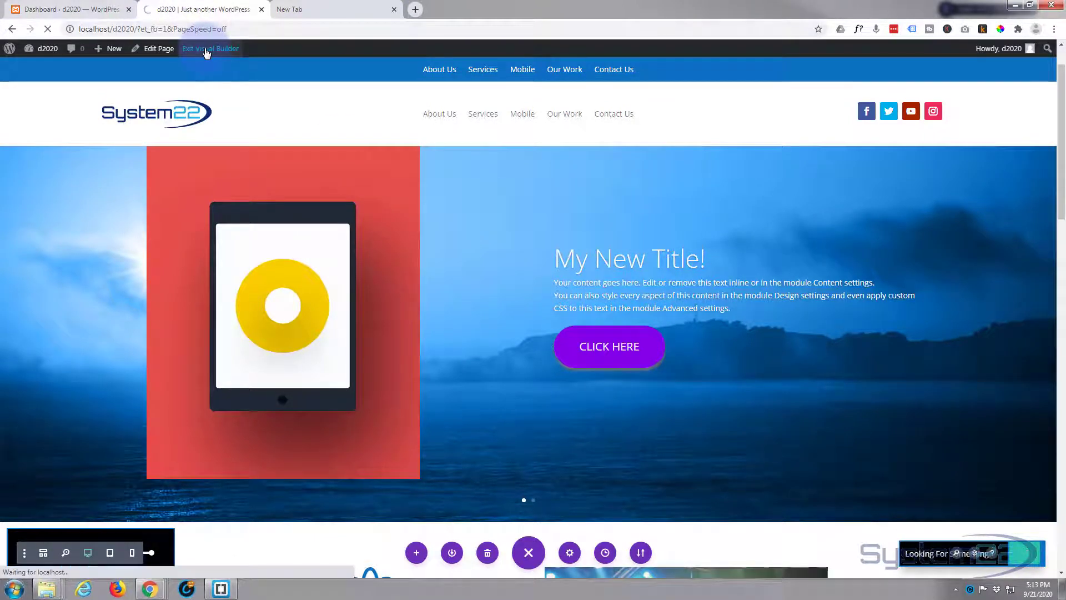
left_click(210, 47)
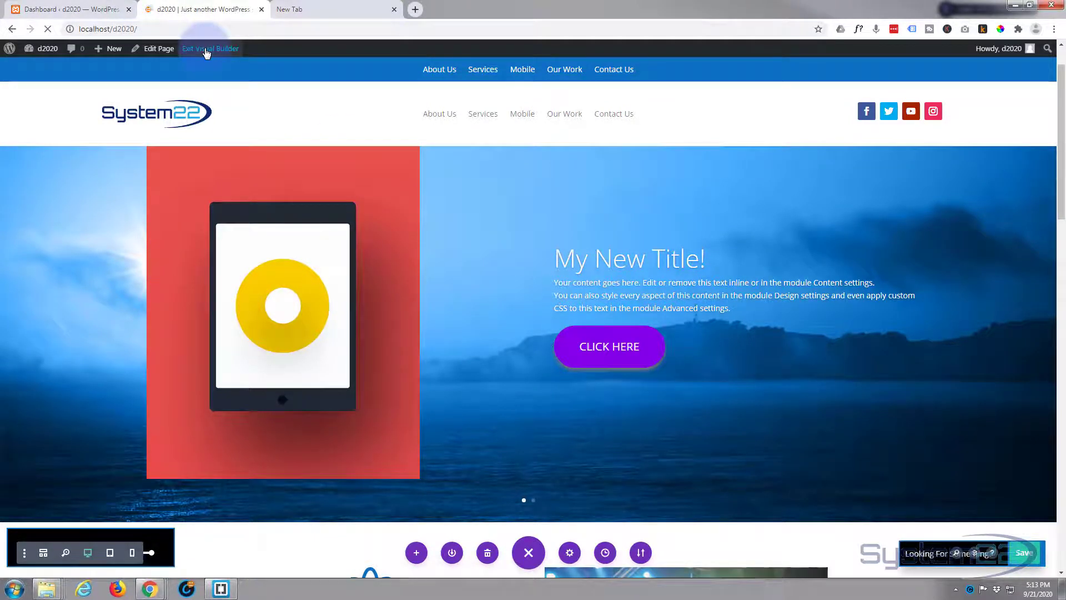
left_click(210, 48)
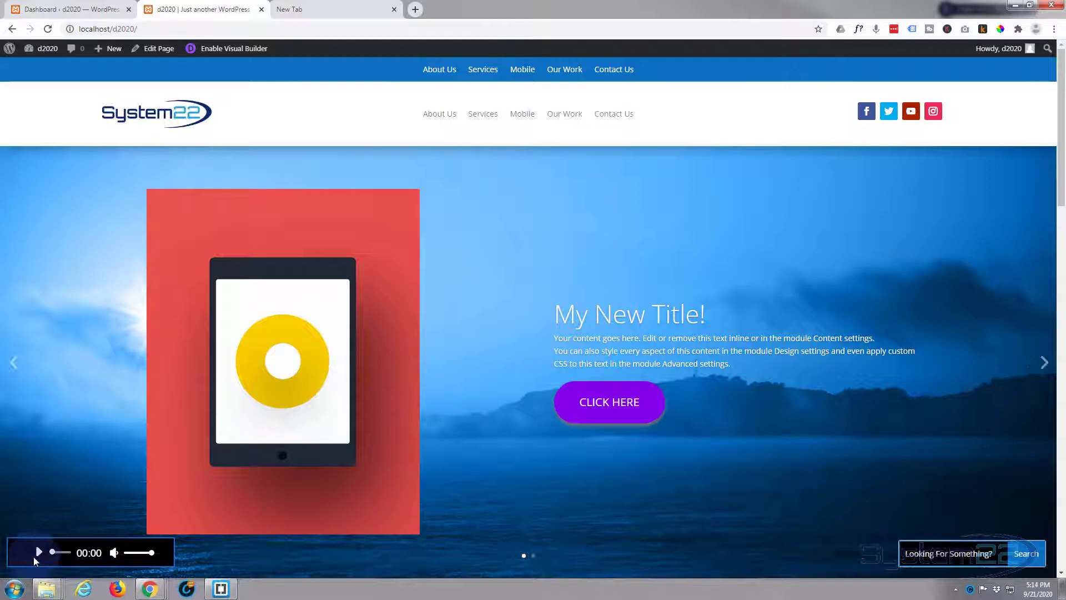
Play then pause the 6:10 track and scroll down, the player staying pinned bottom left
left_click(39, 552)
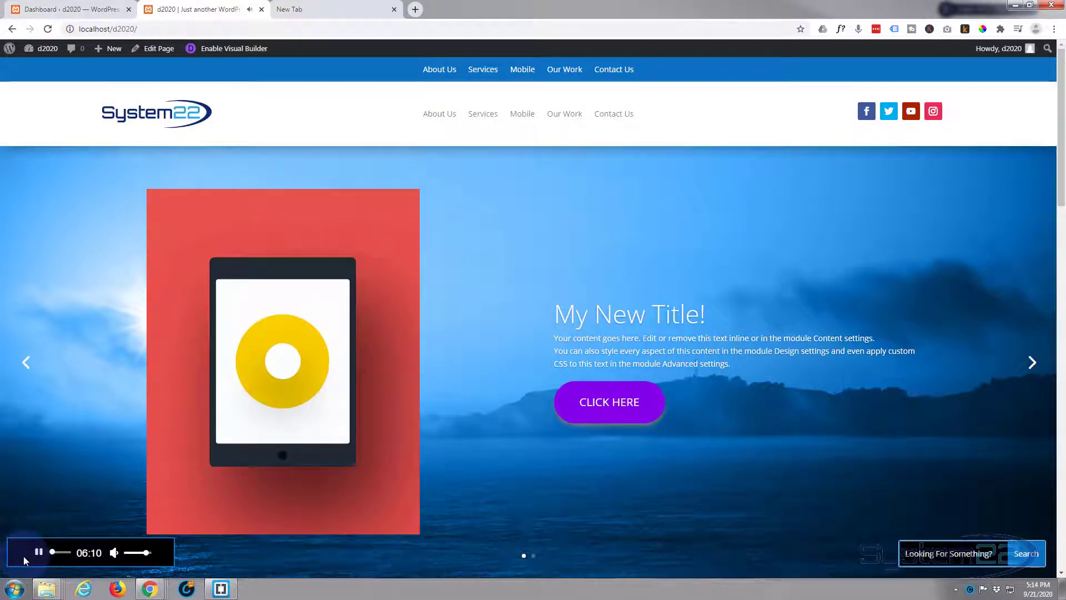
left_click(39, 552)
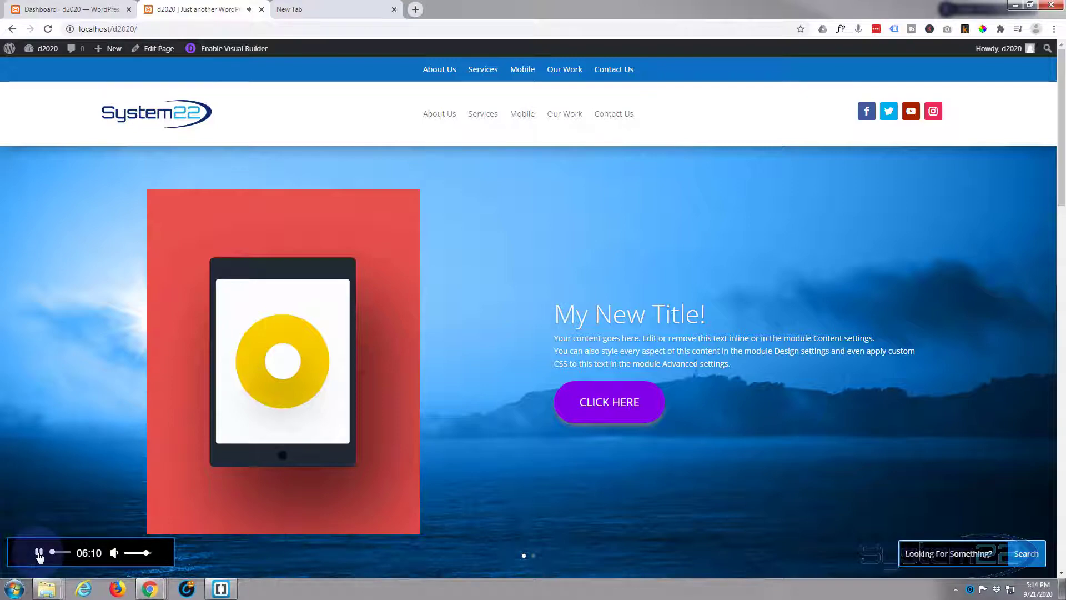
left_click(39, 552)
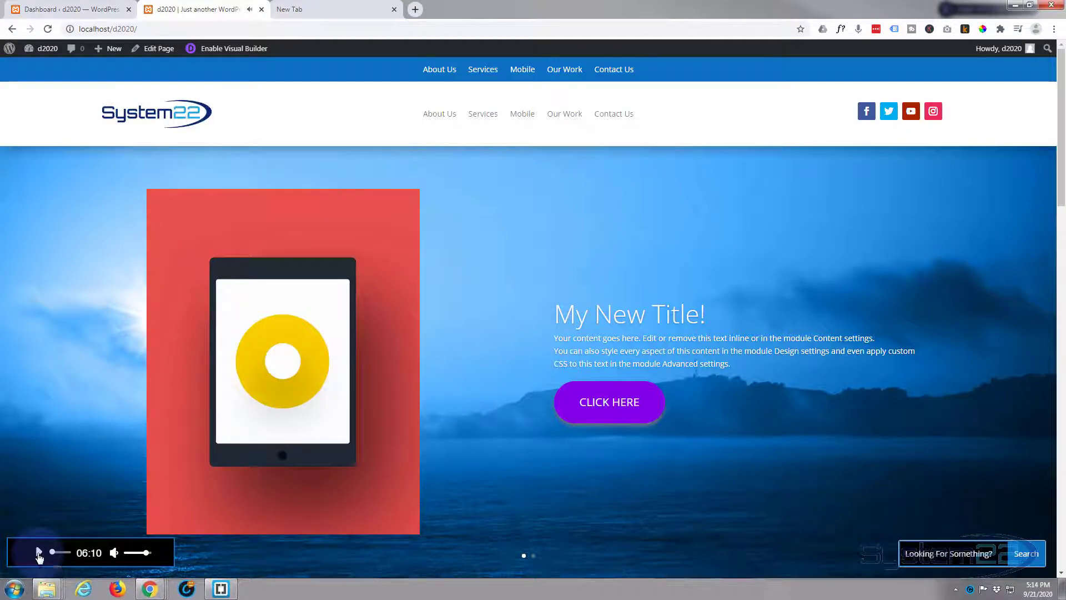
scroll("down", 3)
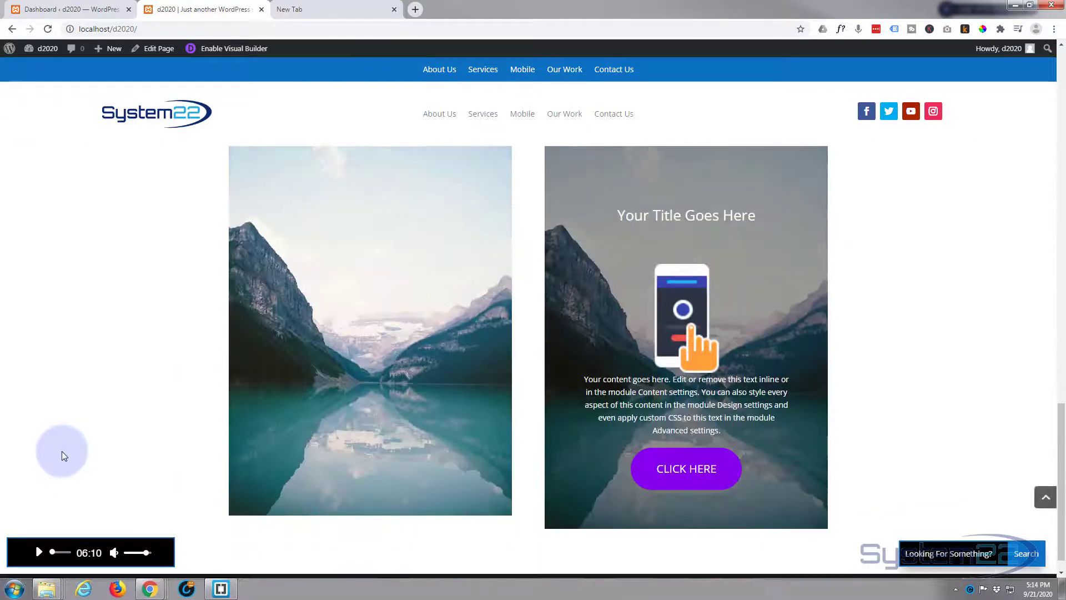
scroll("down", 3)
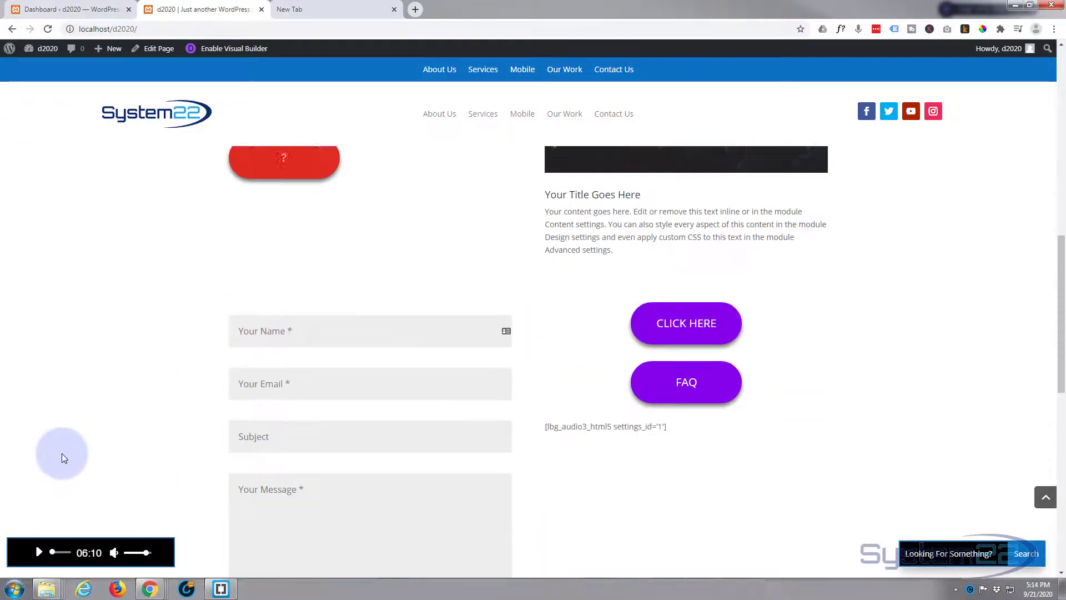